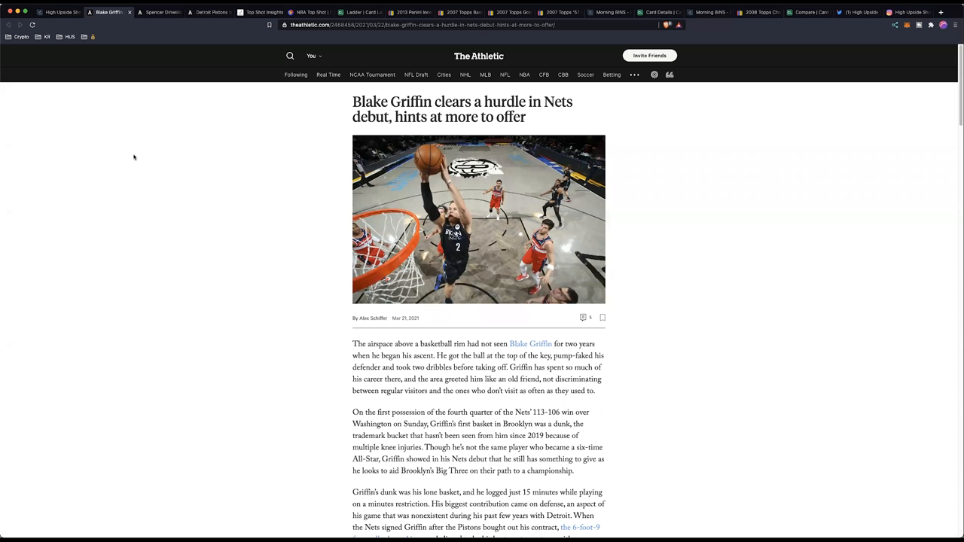
Step: Switch to the High Upside Show Substack landing page with its subscribe form
left_click(58, 12)
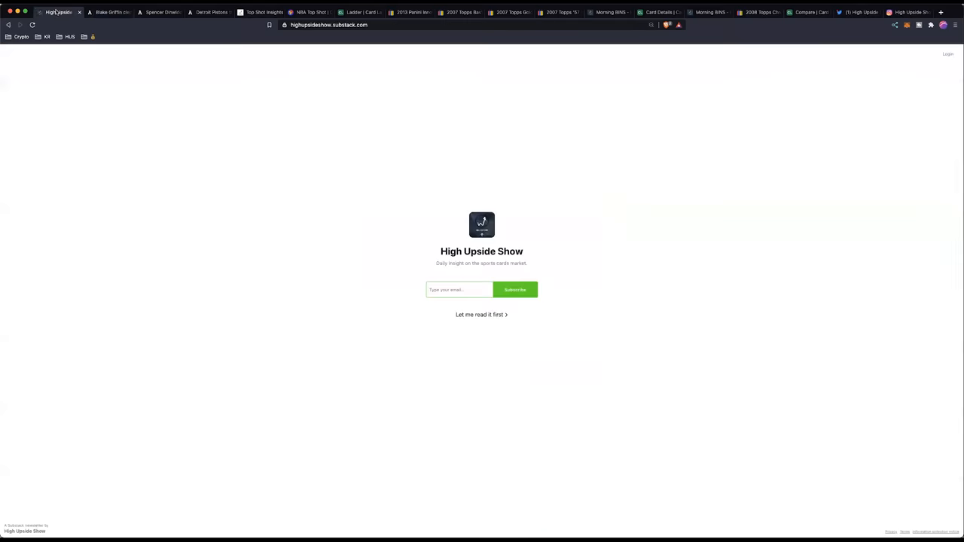
mouse_move(59, 12)
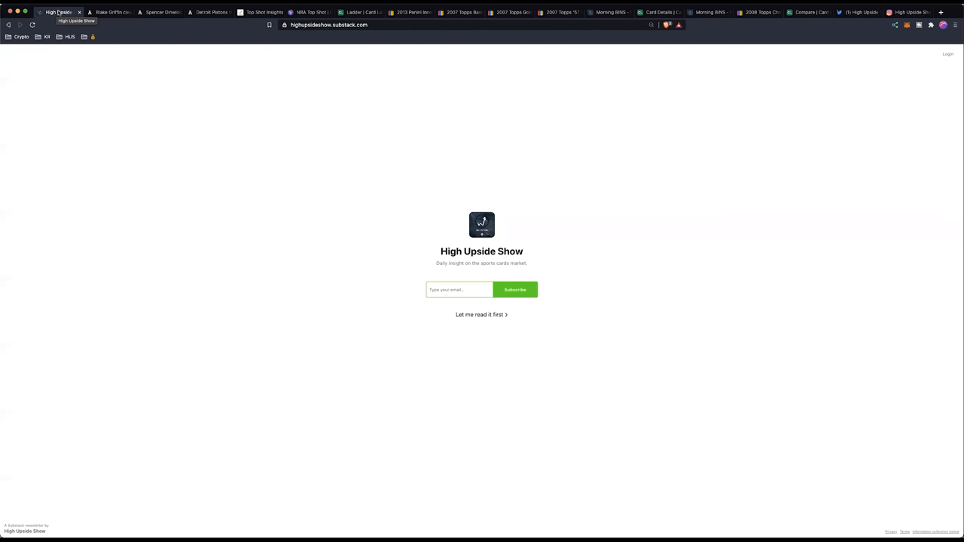
Step: Open the Blake Griffin Nets debut article on The Athletic and scroll through it
left_click(109, 13)
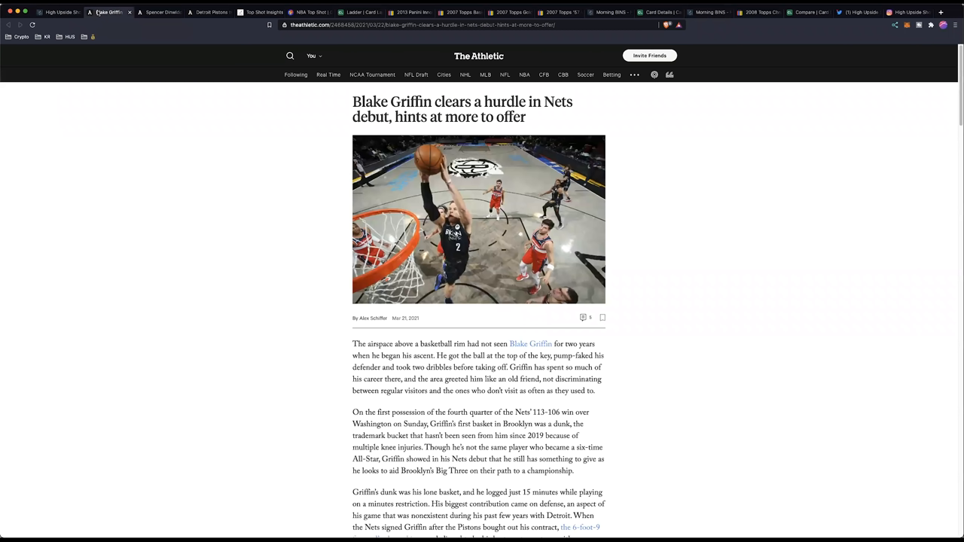
mouse_move(160, 193)
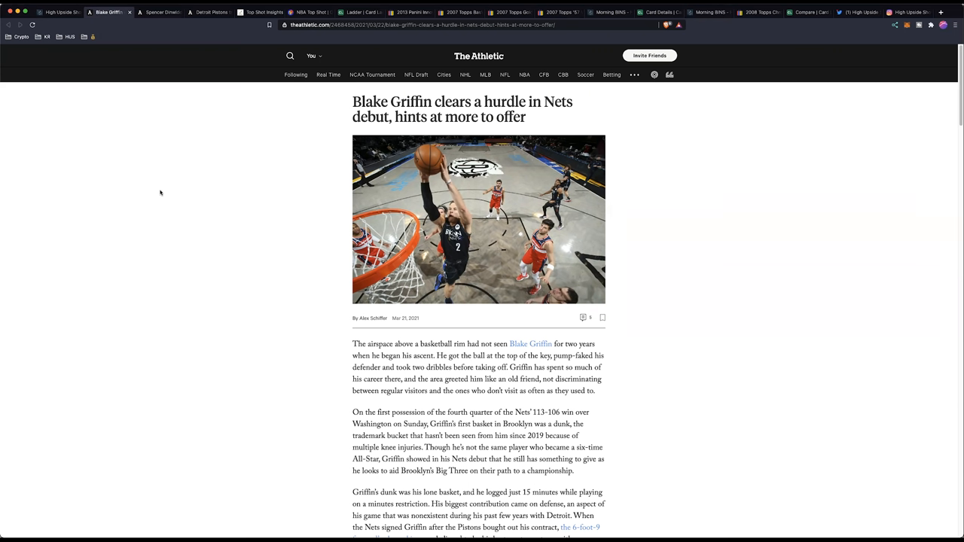
scroll("down", 3)
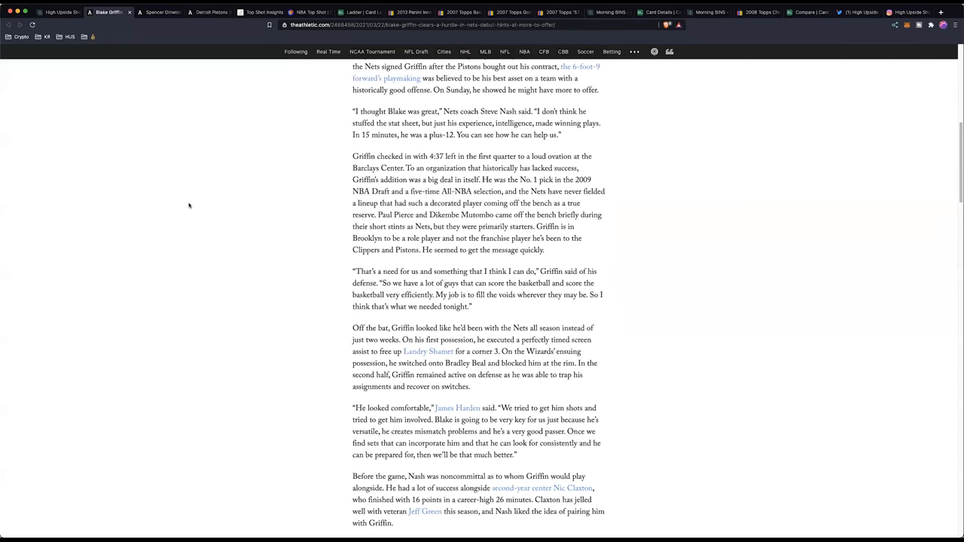
scroll("down", 3)
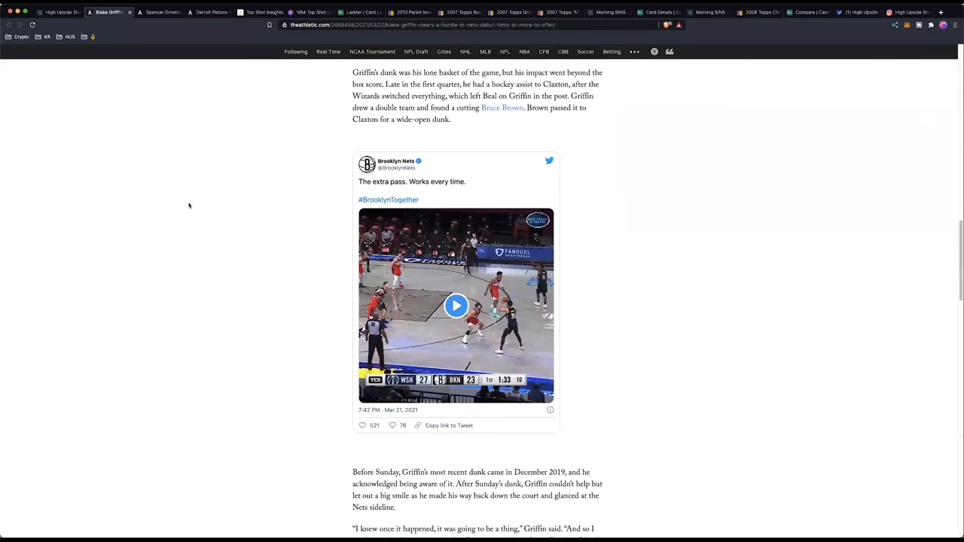
scroll("down", 3)
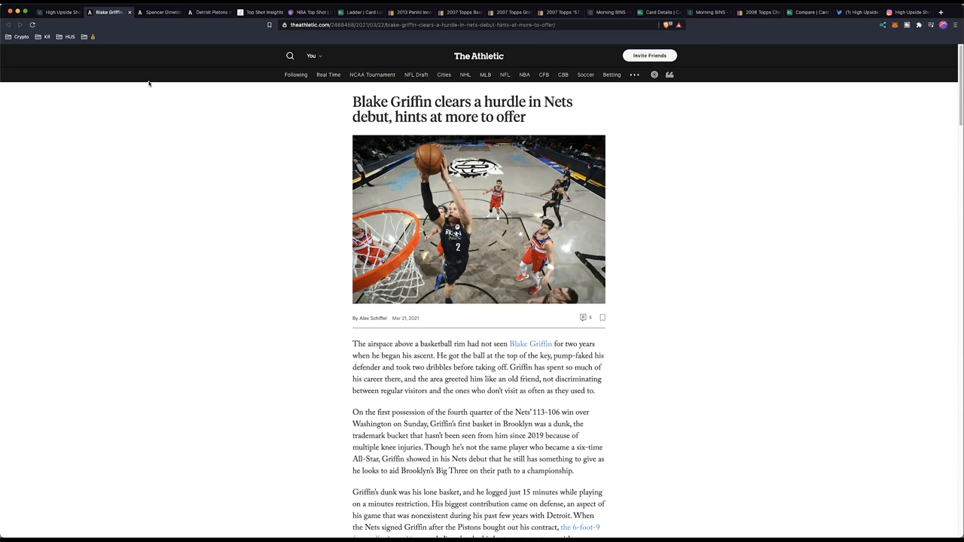
scroll("down", 3)
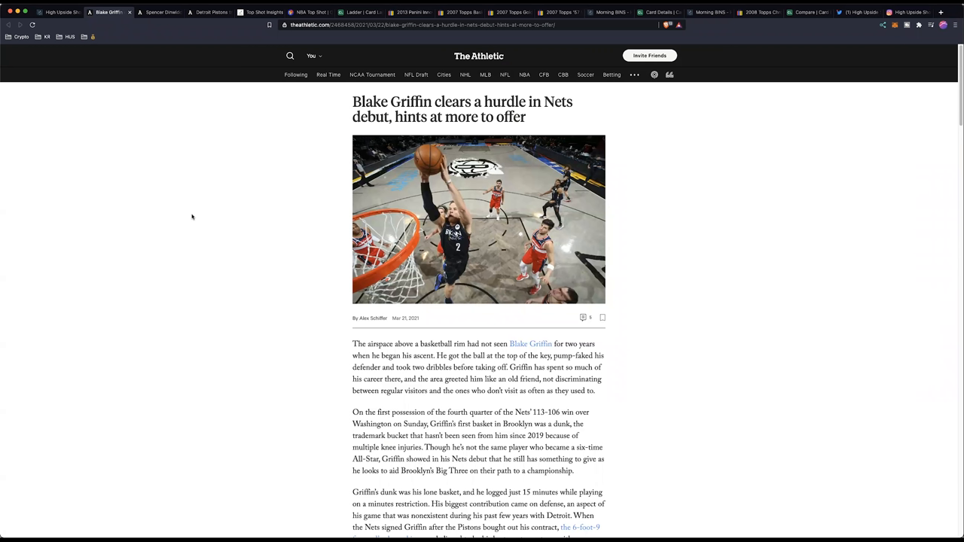
mouse_move(162, 159)
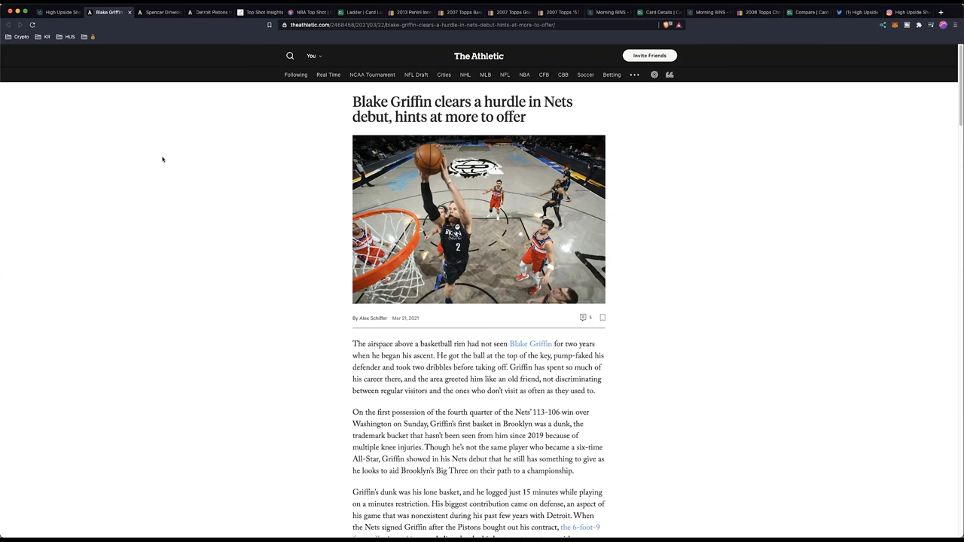
Step: Switch to The Athletic's article on whether the Nets will trade Spencer Dinwiddie
left_click(159, 12)
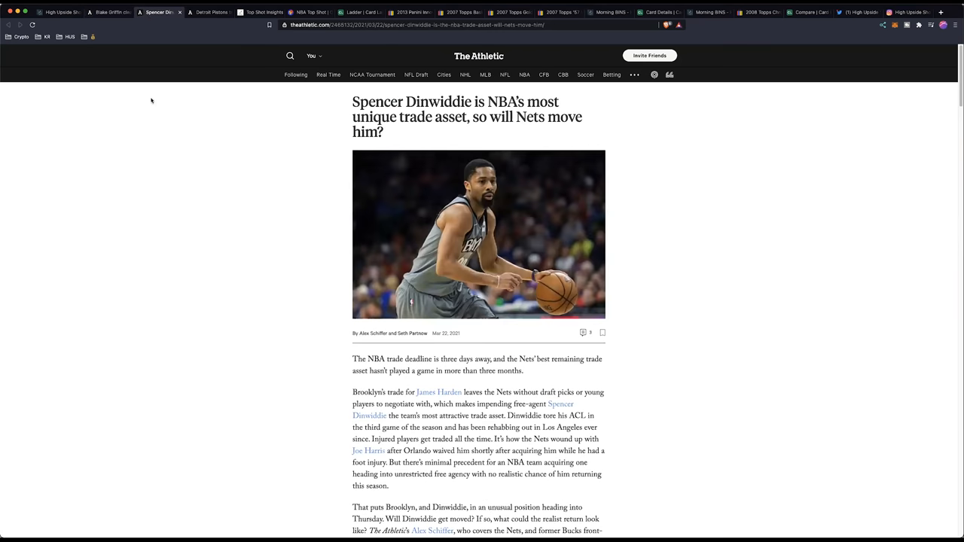
mouse_move(153, 130)
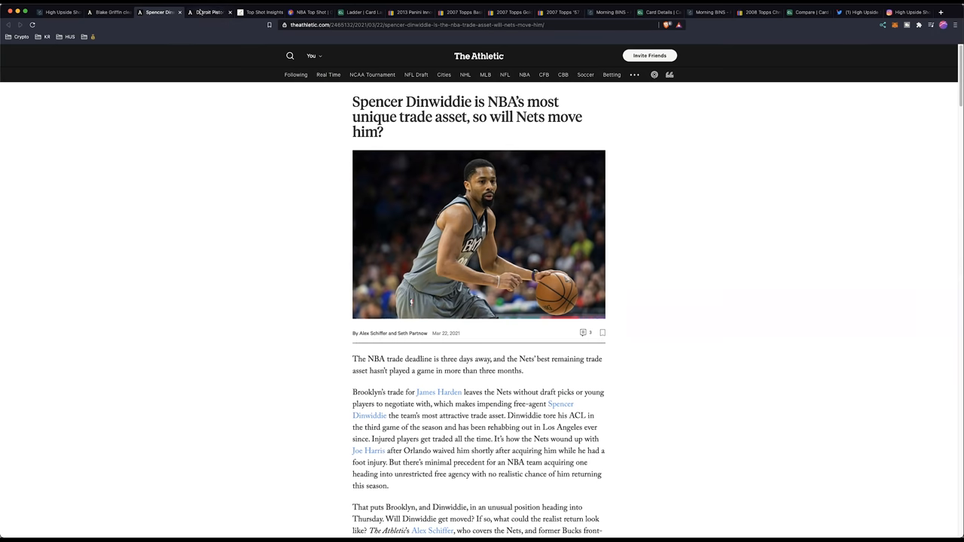
left_click(207, 12)
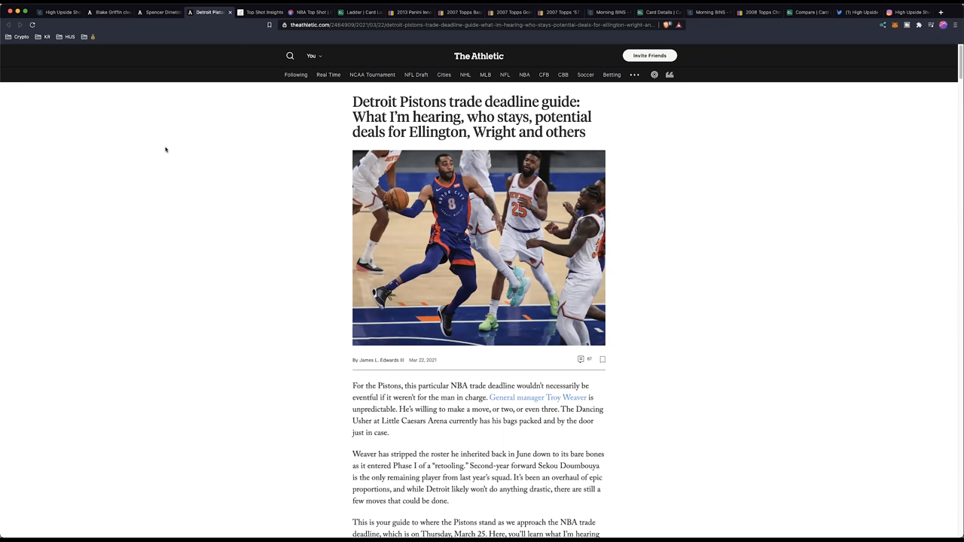
scroll("down", 3)
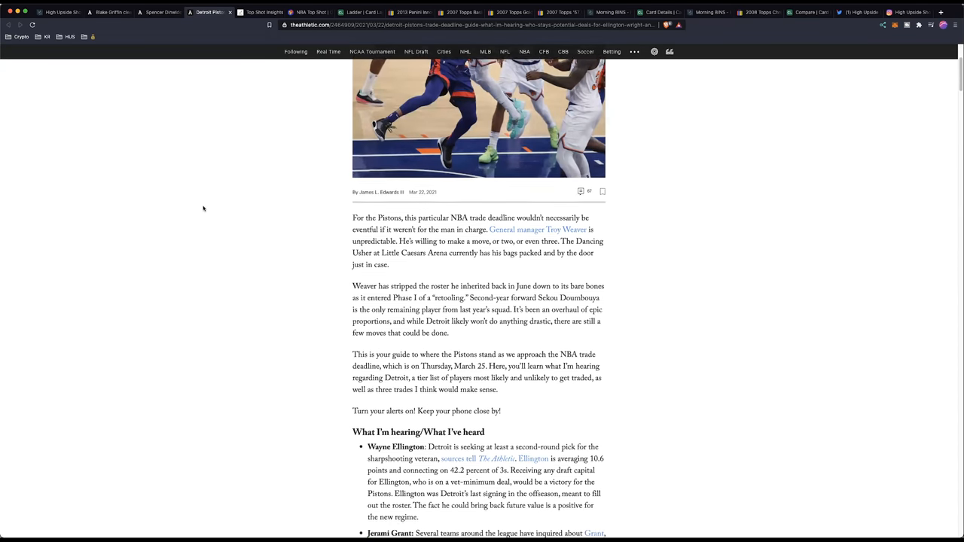
scroll("down", 3)
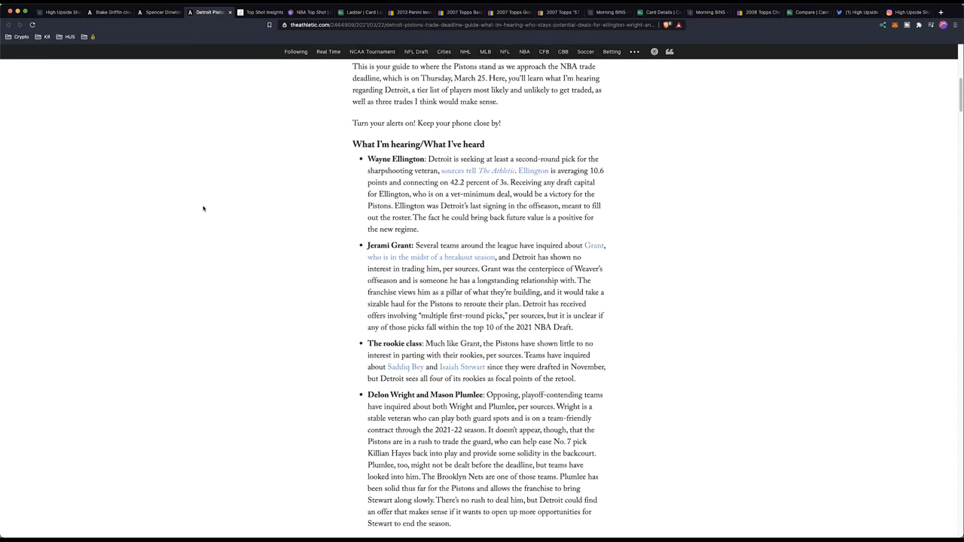
scroll("down", 3)
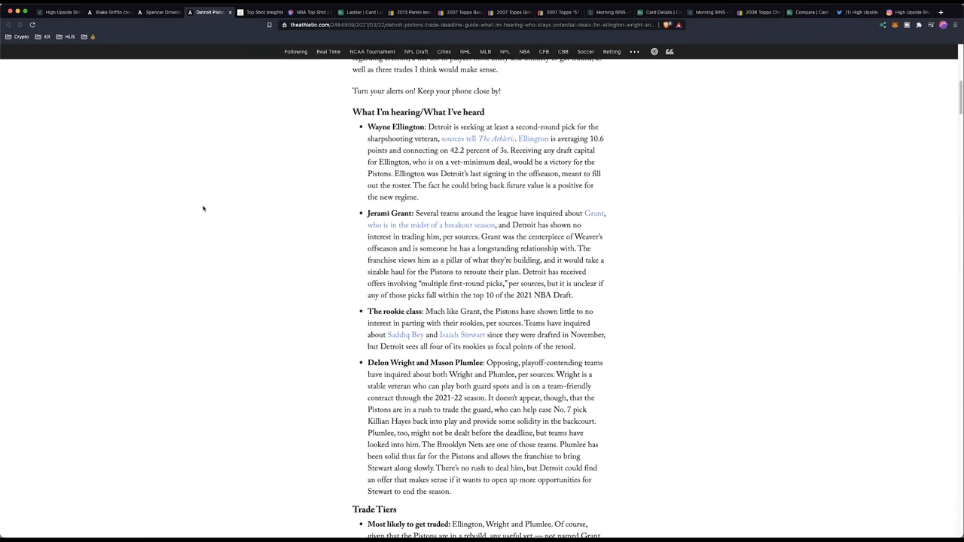
scroll("down", 3)
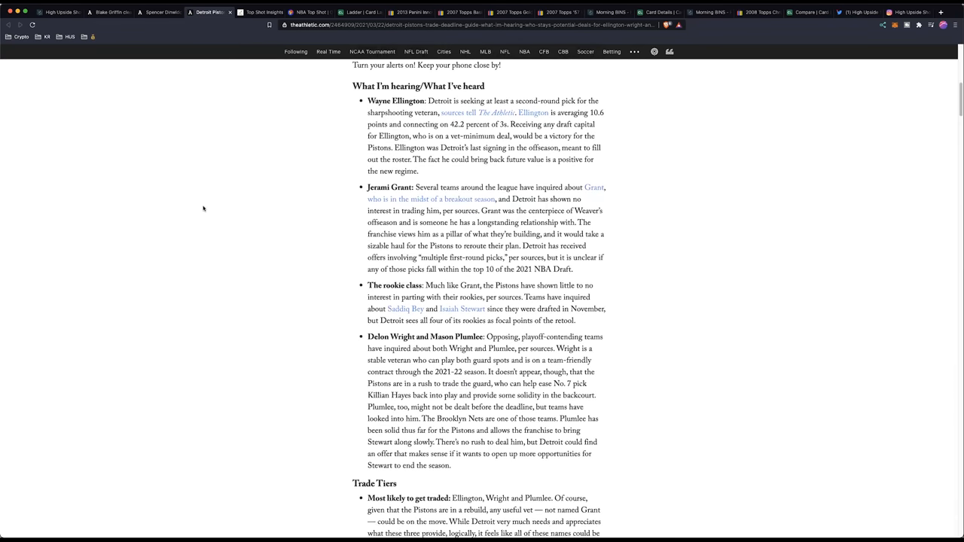
scroll("down", 3)
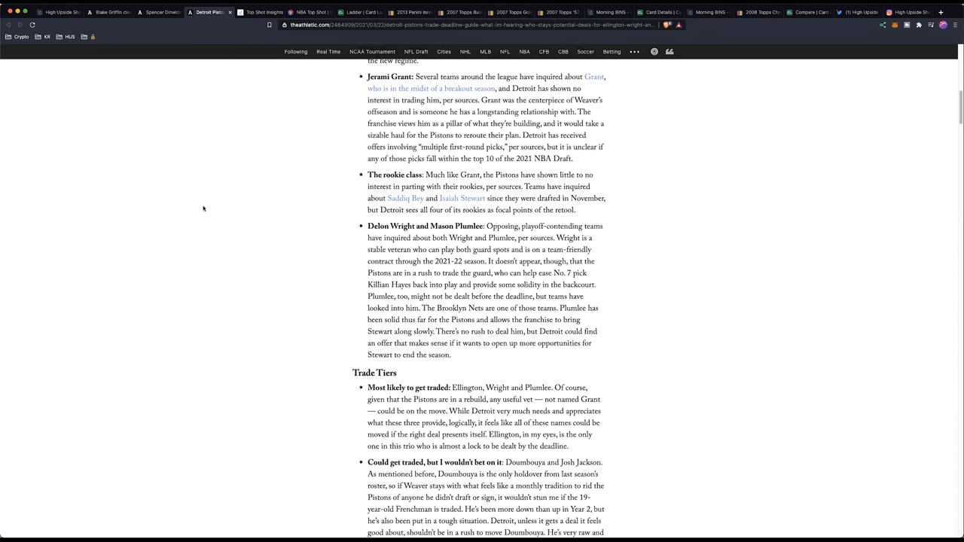
scroll("down", 3)
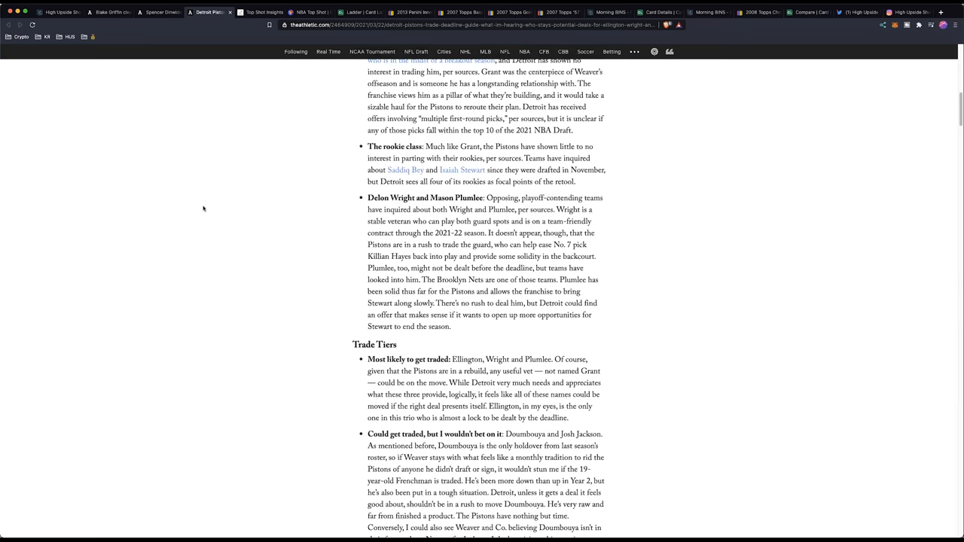
scroll("up", 3)
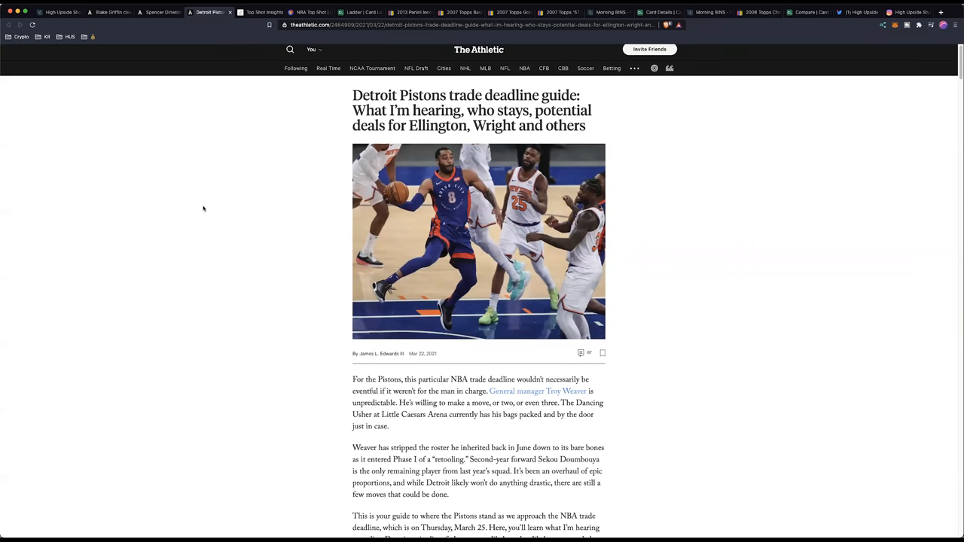
scroll("down", 3)
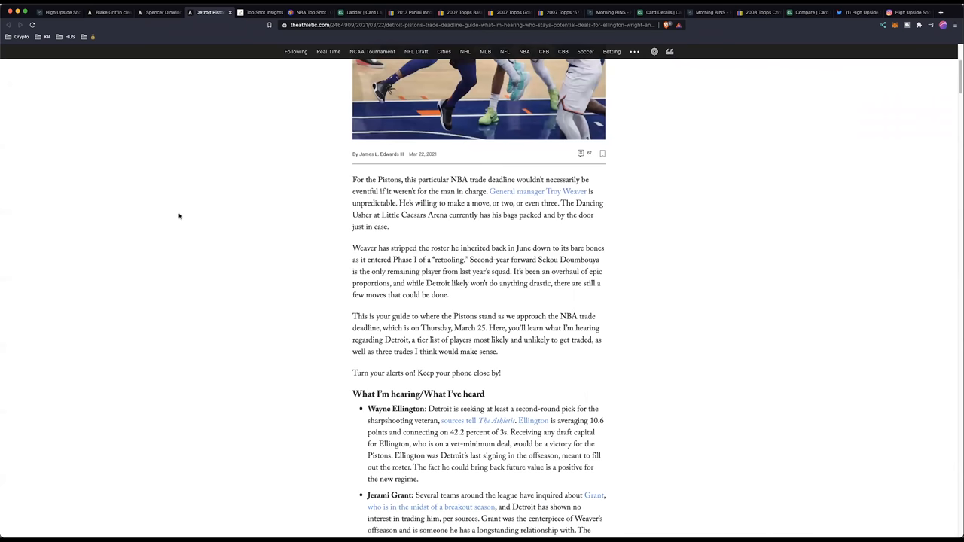
scroll("down", 3)
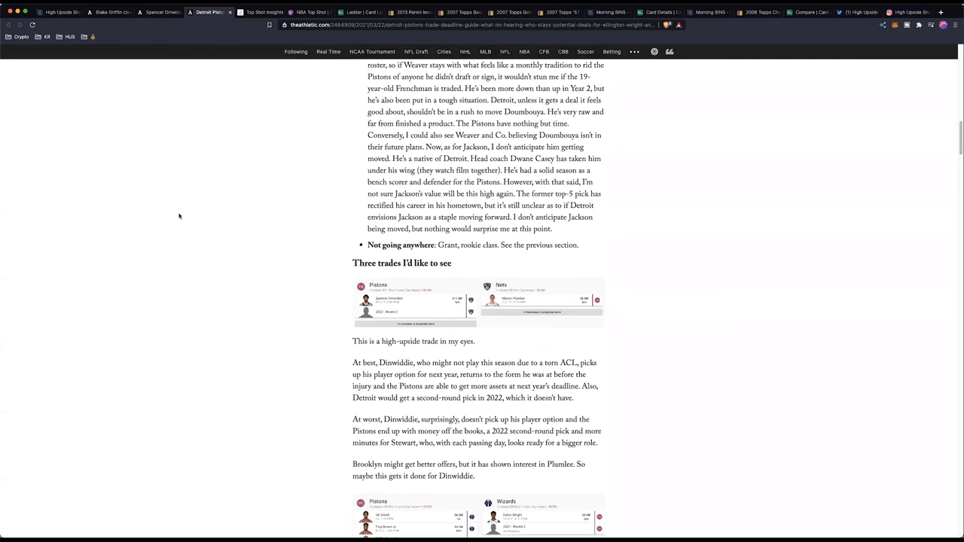
scroll("down", 3)
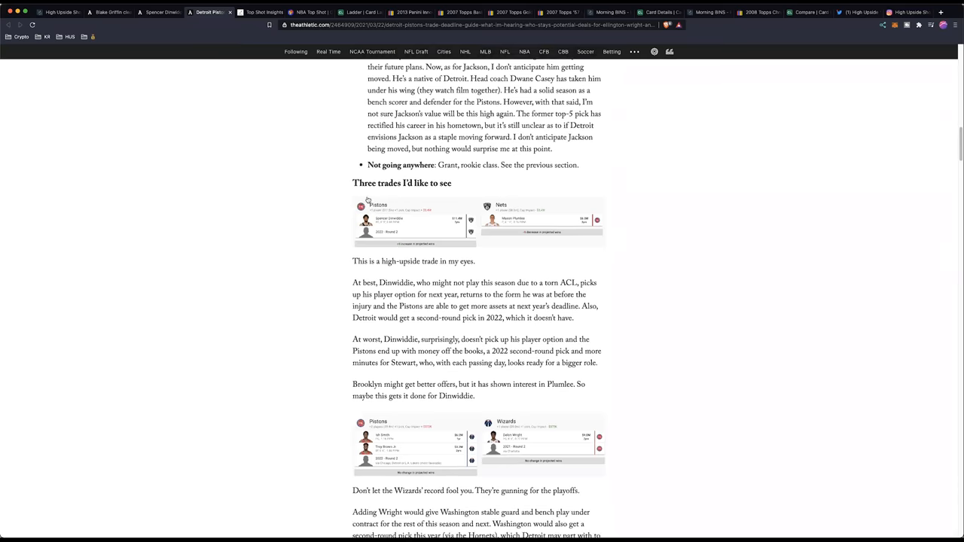
mouse_move(293, 232)
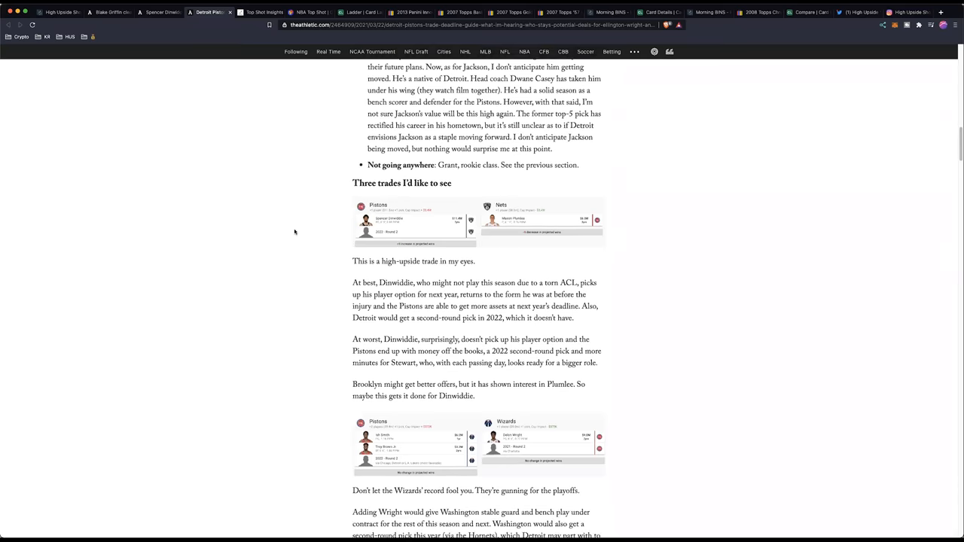
scroll("down", 3)
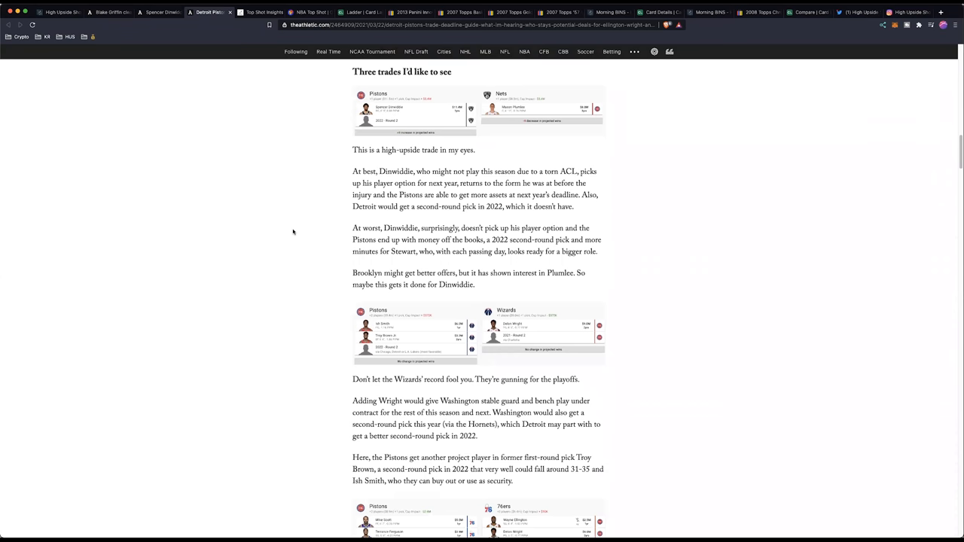
mouse_move(219, 186)
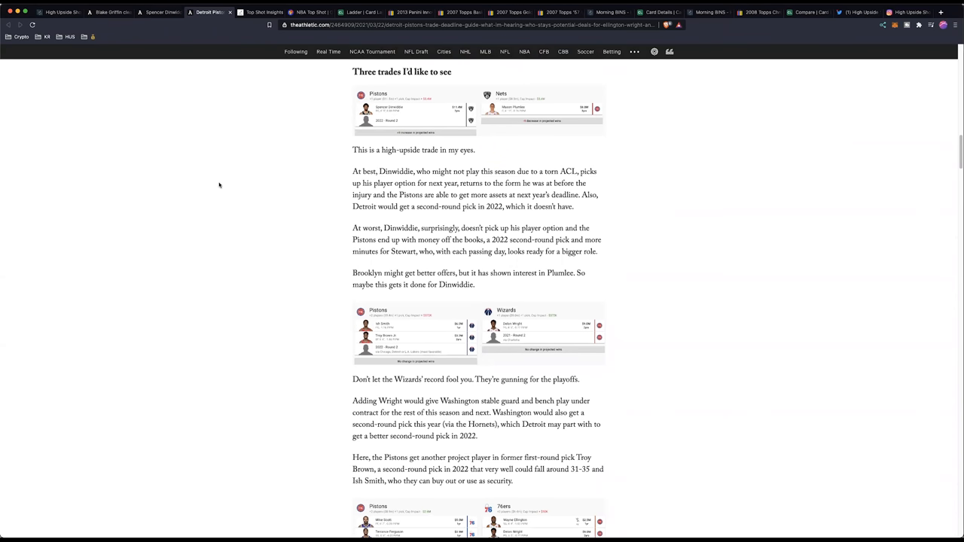
scroll("down", 3)
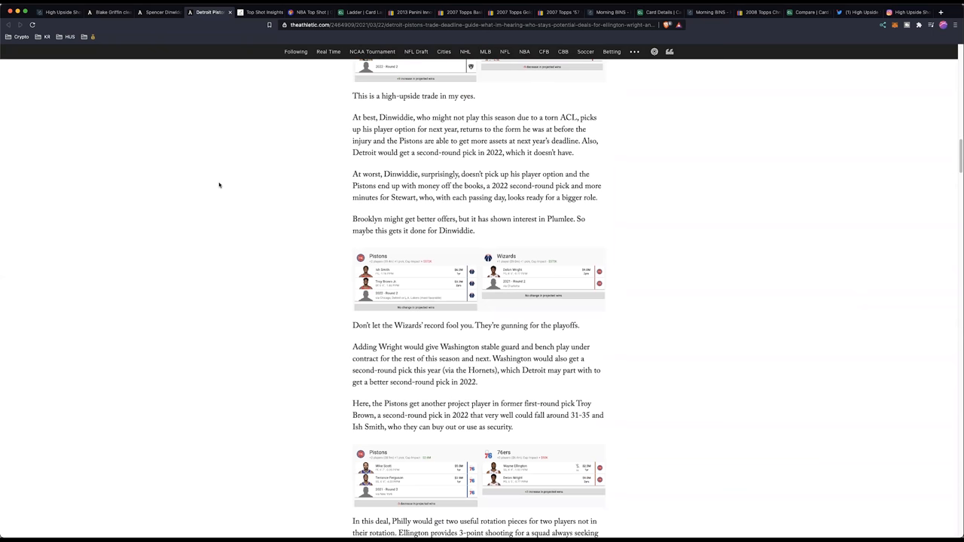
scroll("down", 3)
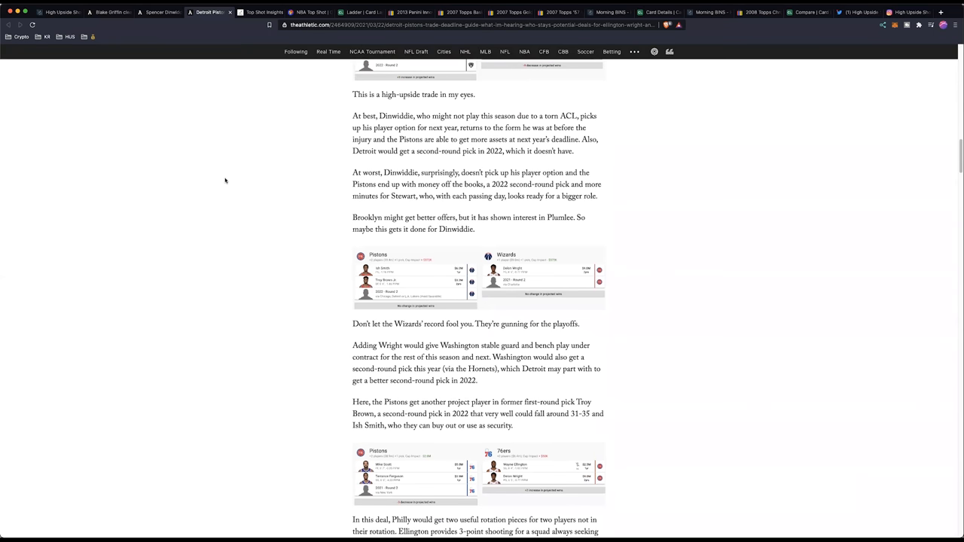
scroll("down", 3)
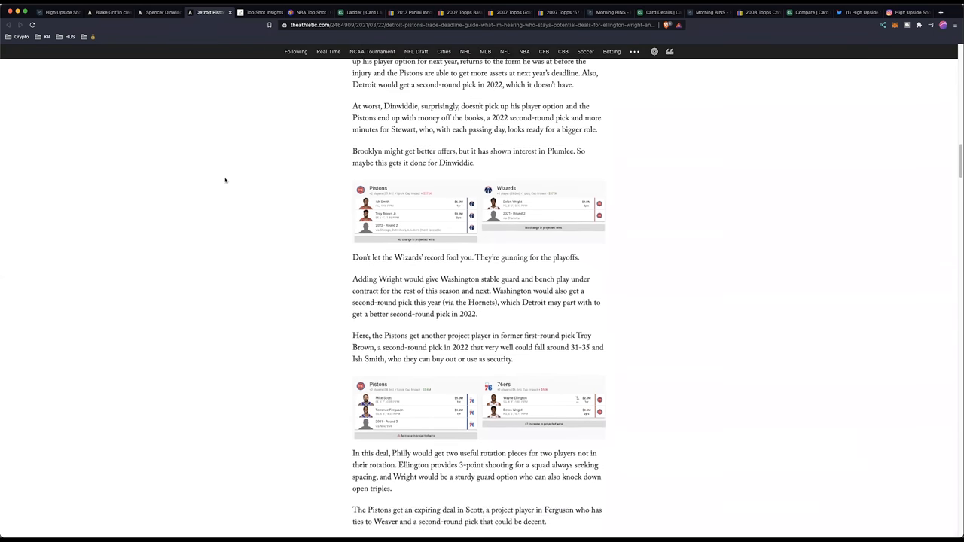
scroll("up", 3)
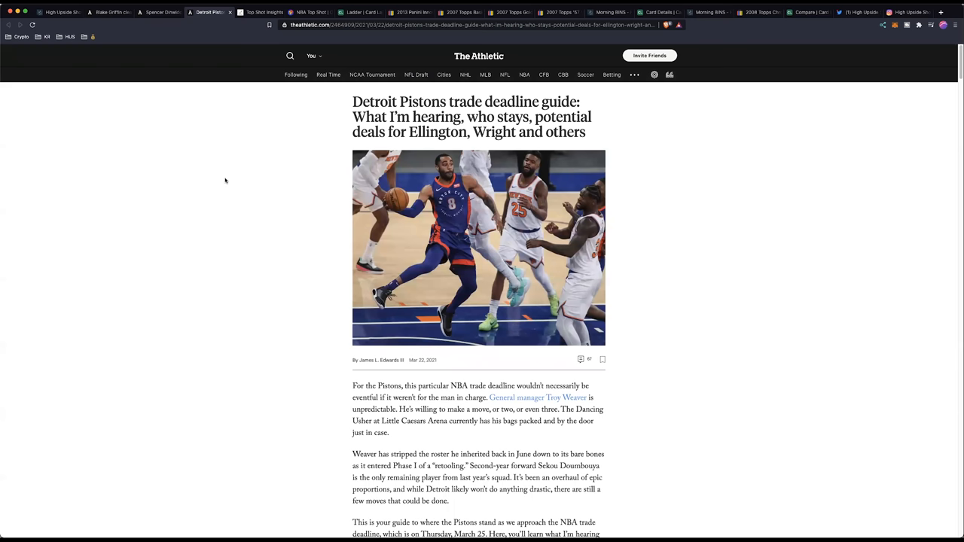
scroll("down", 3)
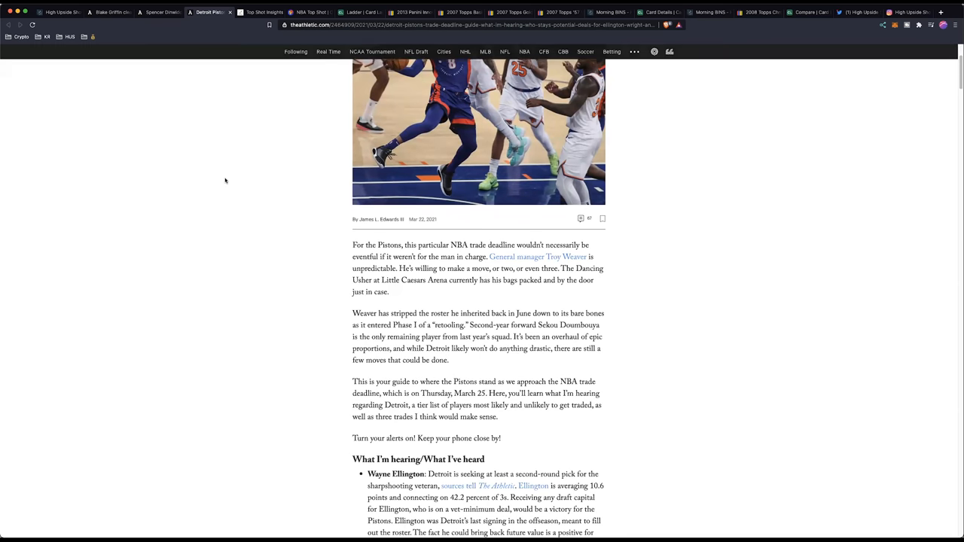
scroll("up", 3)
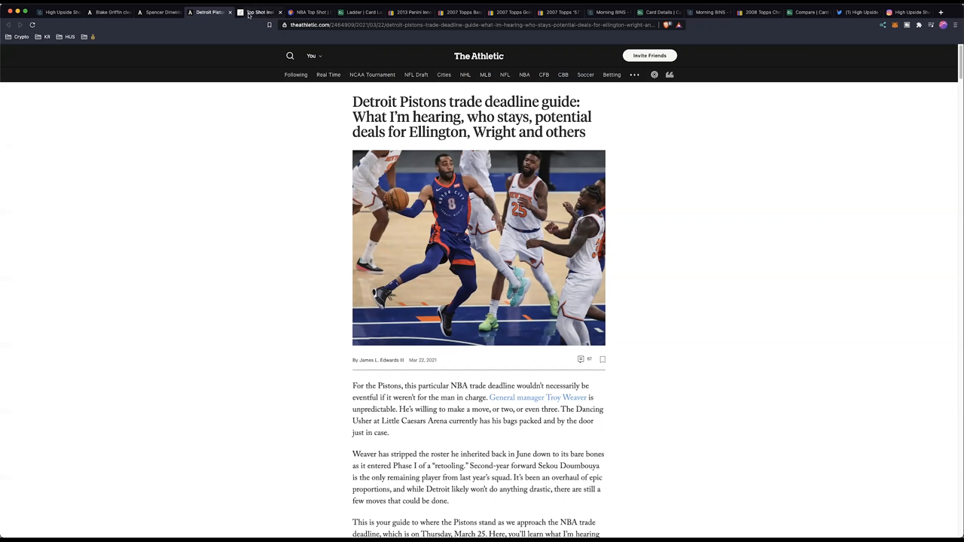
Step: Show the Top Shot Insights homepage with its featured Top Shot withdrawal post
left_click(260, 12)
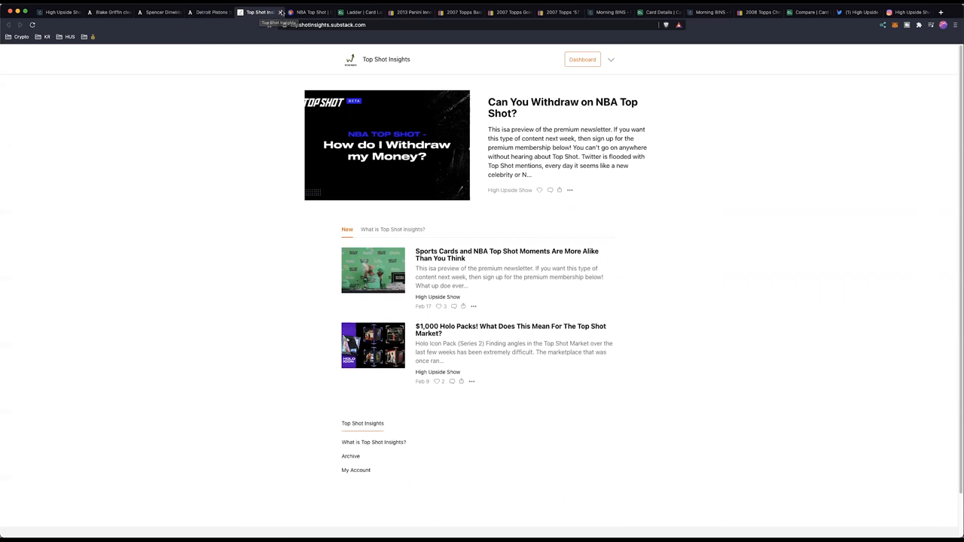
left_click(309, 12)
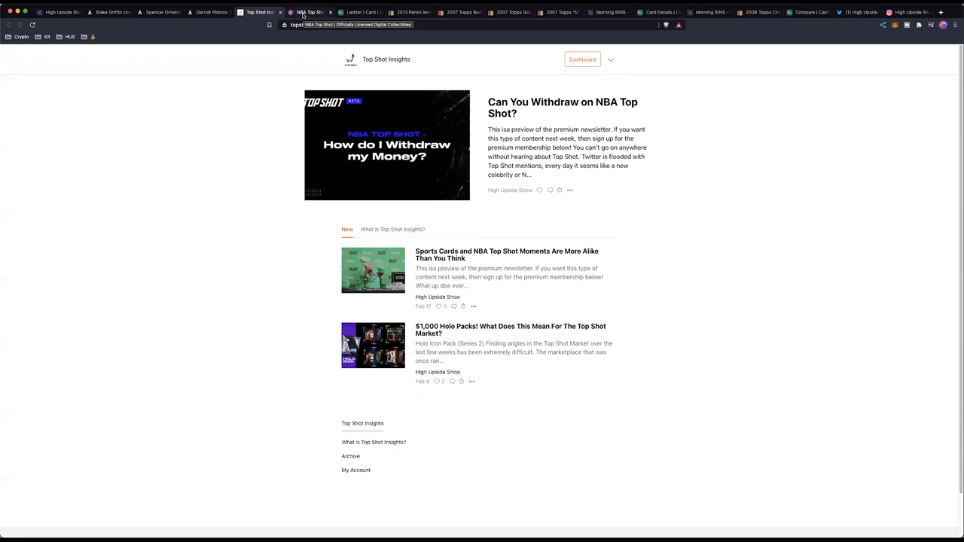
Step: Visit the NBA Top Shot homepage, then return to the Top Shot Insights tab
left_click(309, 12)
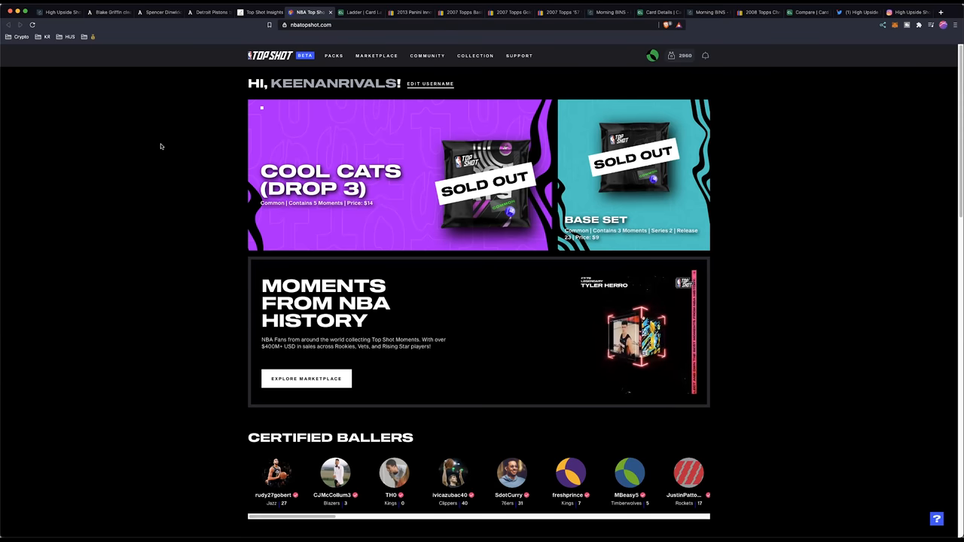
left_click(256, 12)
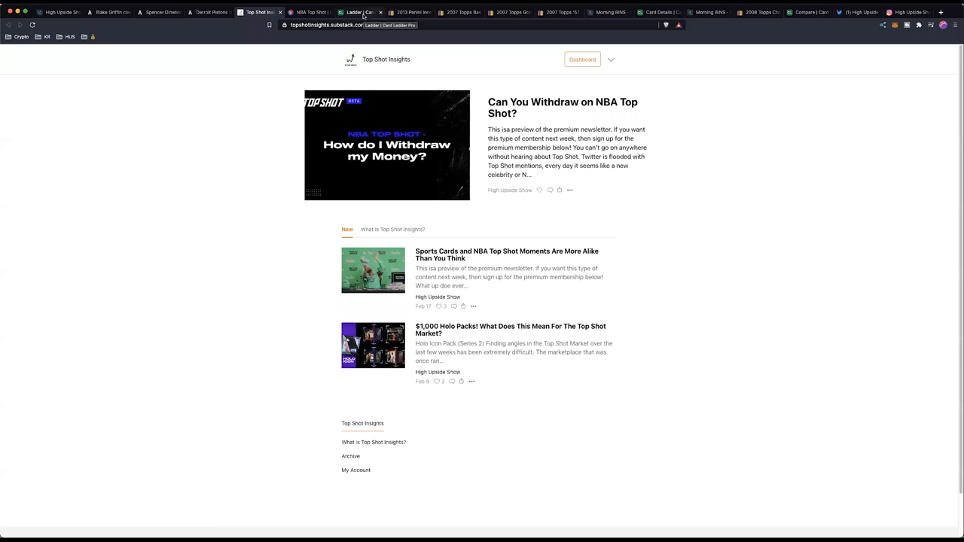
Step: Open Card Ladder's Ladder page and scroll the weekly percentage-change rankings
left_click(360, 12)
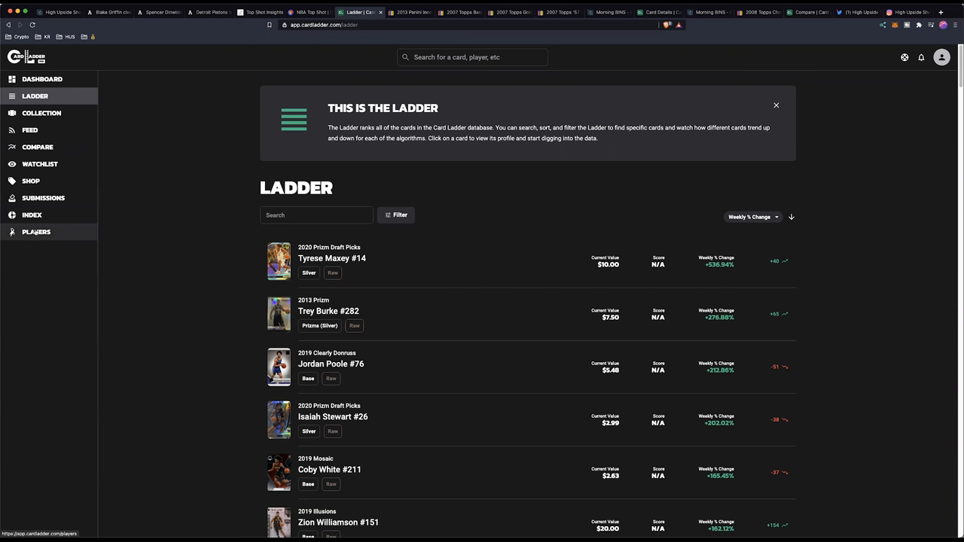
mouse_move(178, 168)
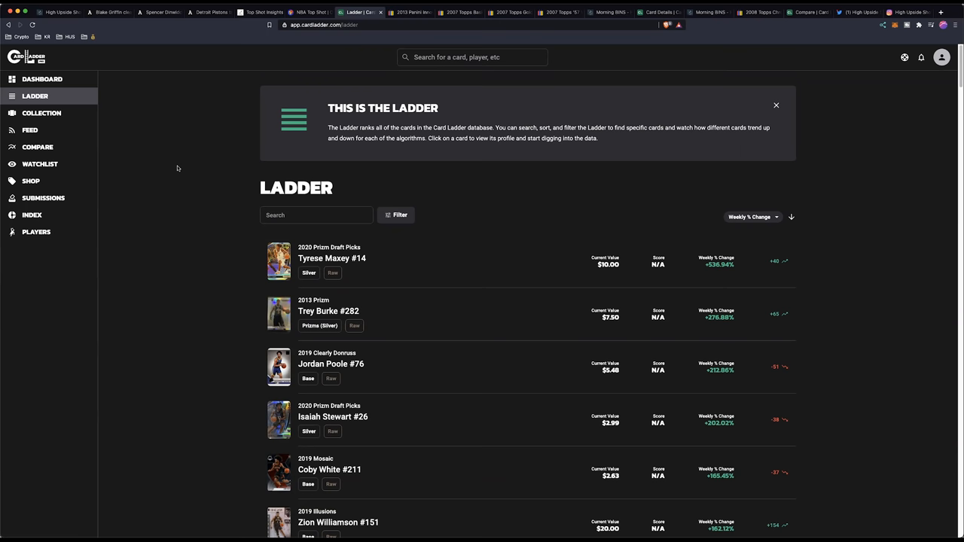
scroll("down", 3)
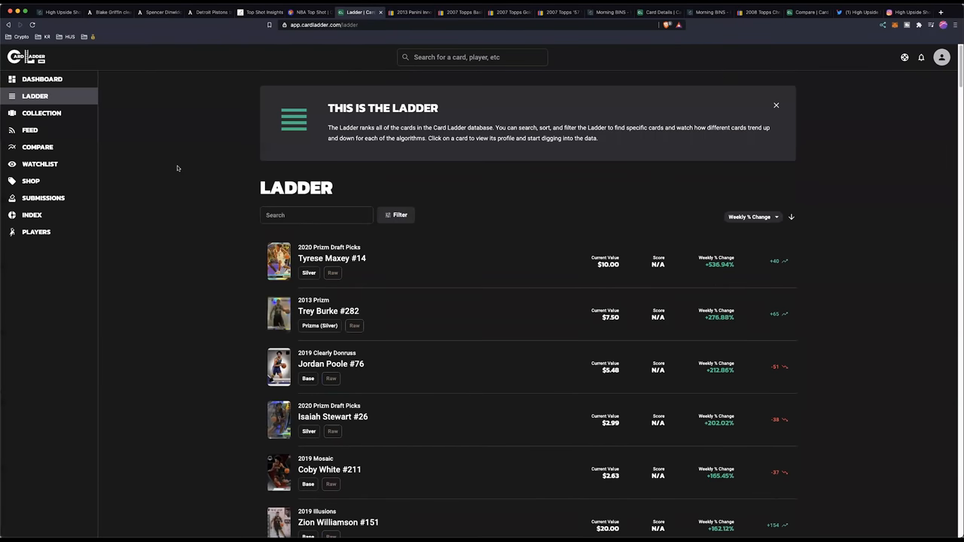
mouse_move(410, 38)
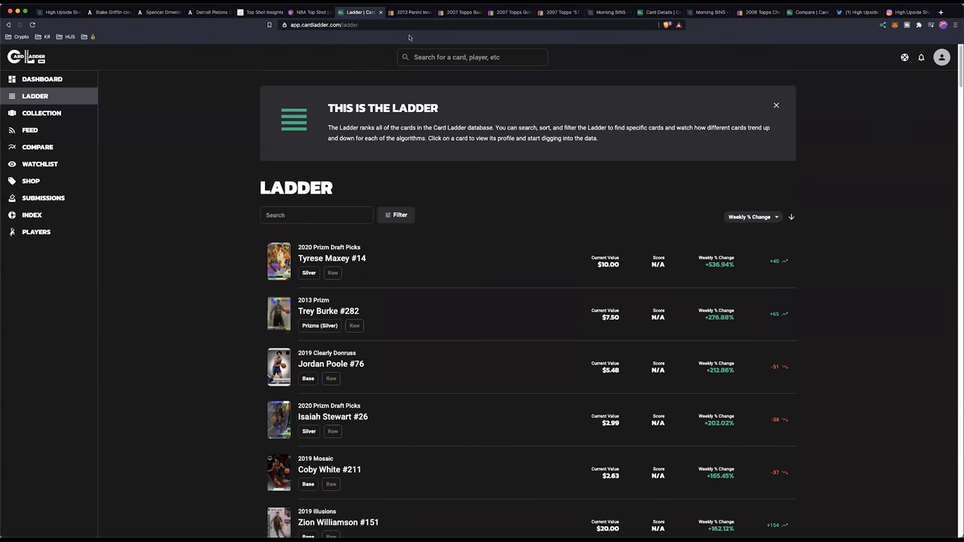
mouse_move(106, 156)
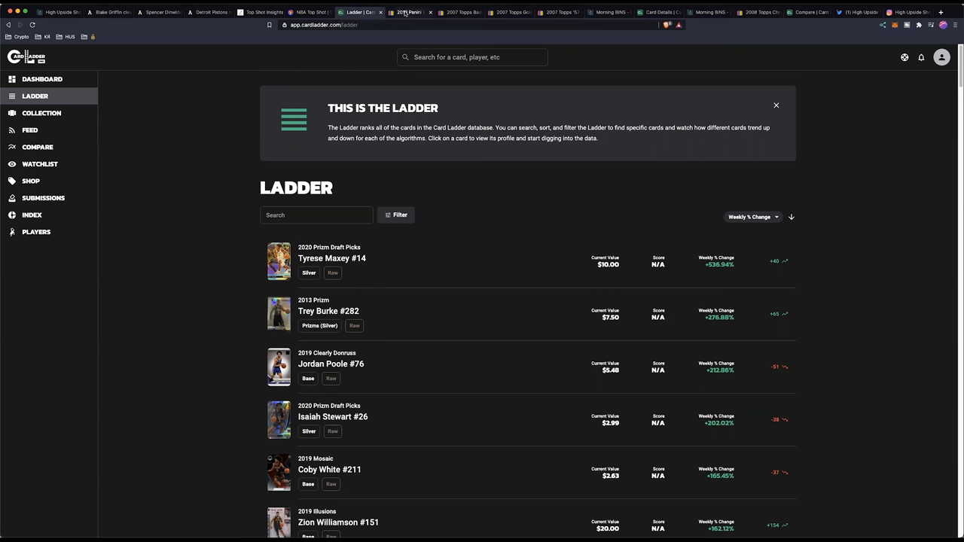
Step: Show the sold 2013 Panini Kaboom! Stephen Curry PSA 10 eBay listing at $8,377
left_click(409, 12)
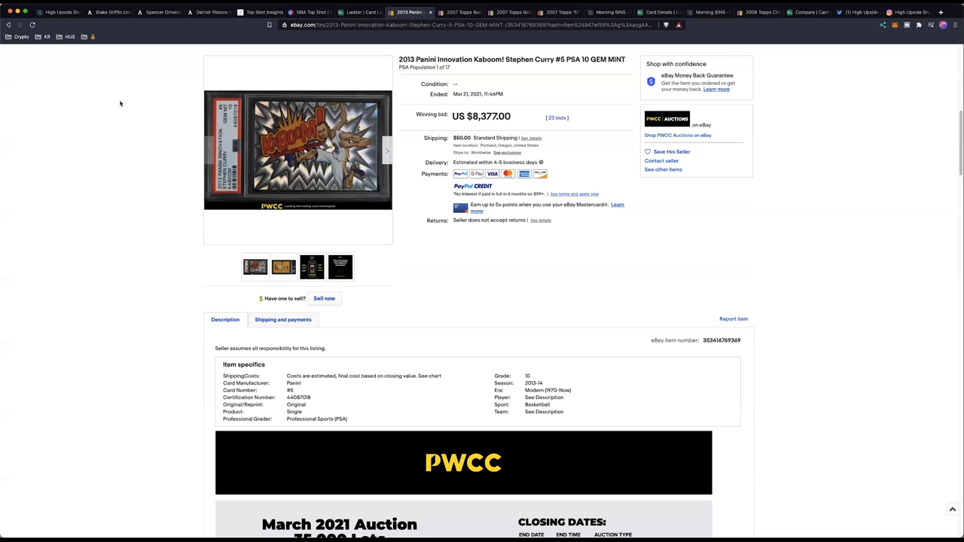
Step: Show the sold 2007 Topps Kevin Durant rookie PSA 9 eBay listing at $1,575
left_click(460, 12)
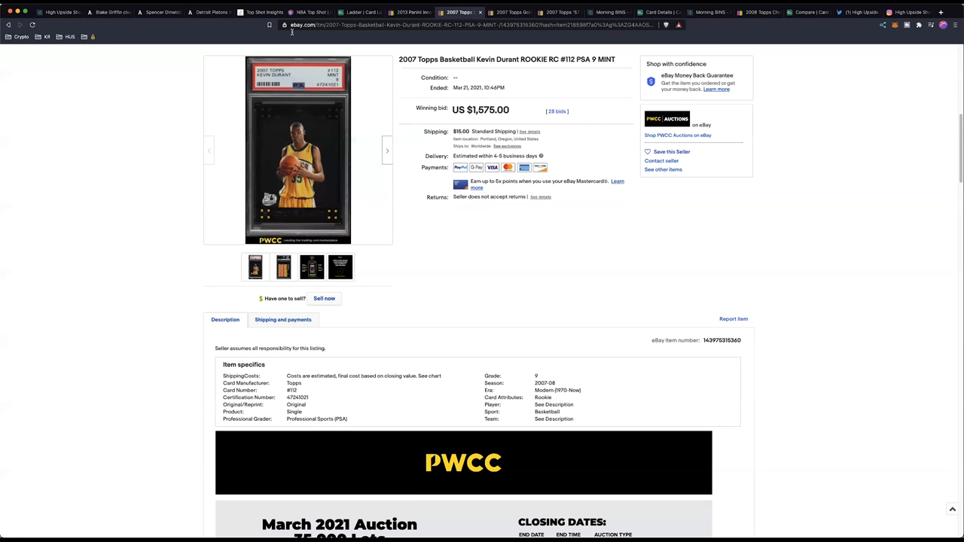
mouse_move(173, 96)
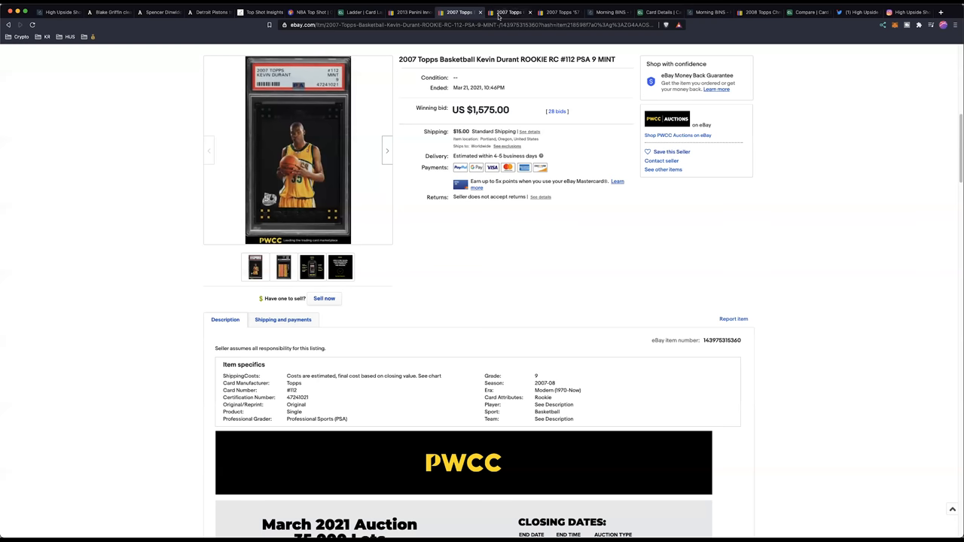
Step: Show the sold 2007 Topps Gold Kevin Durant PSA 9 eBay listing at $6,600
left_click(509, 12)
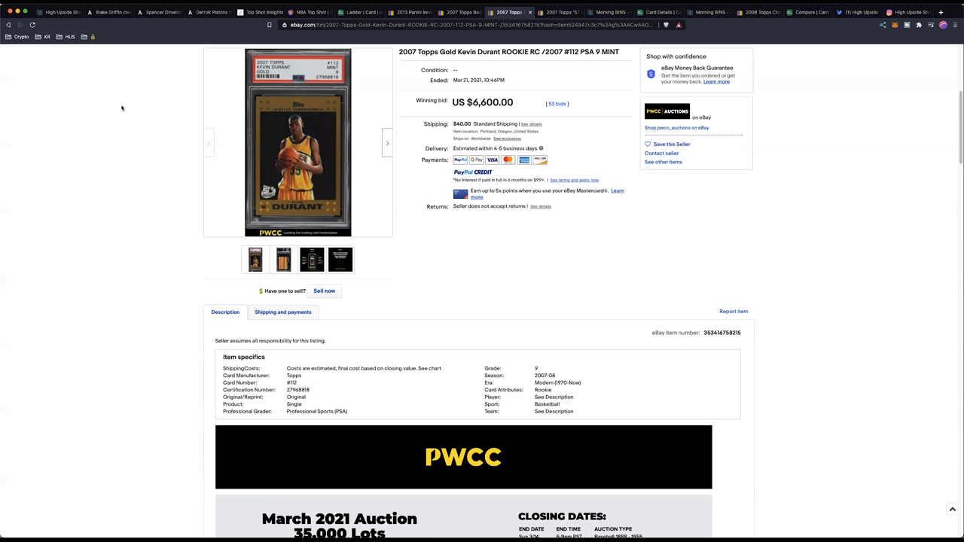
mouse_move(111, 106)
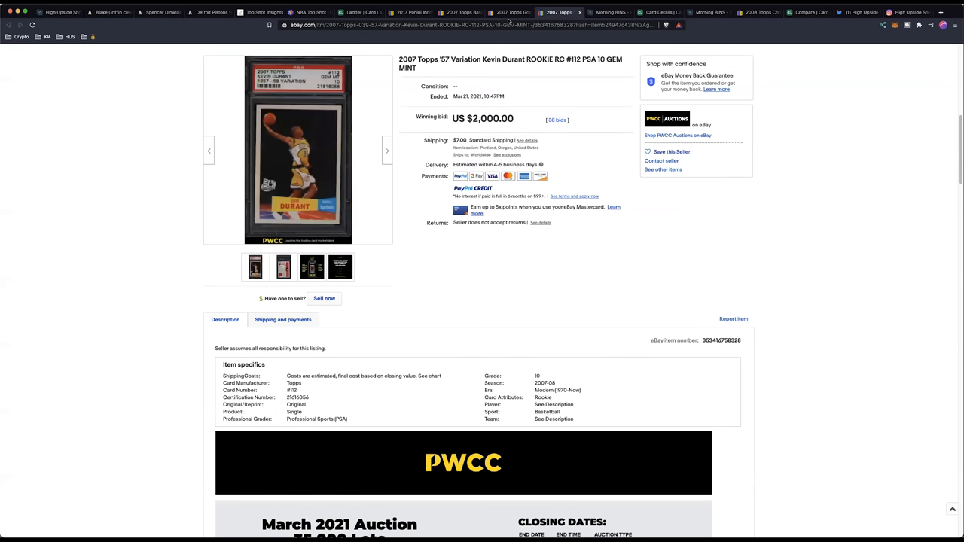
mouse_move(180, 95)
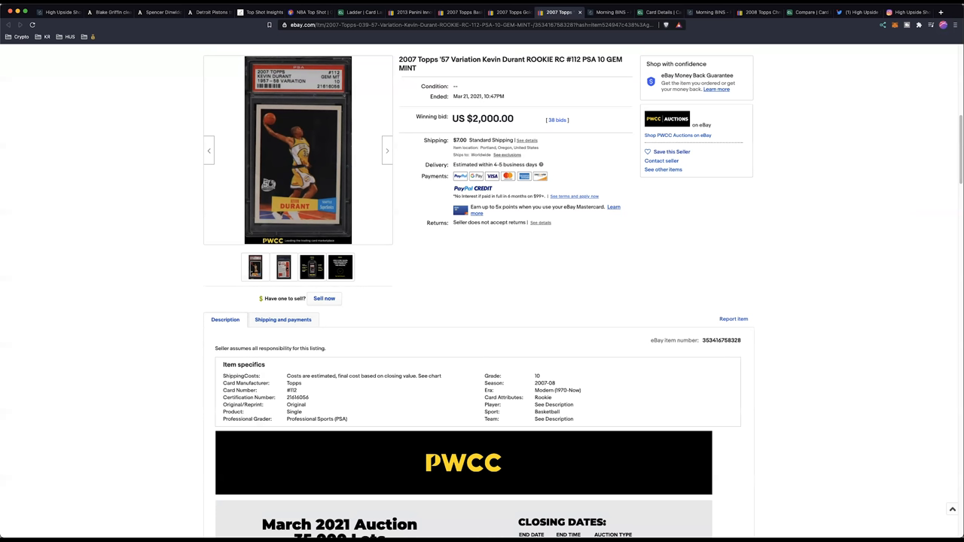
Step: Open the Card Ladder sales history for the '57 Variation Durant PSA 10
left_click(608, 12)
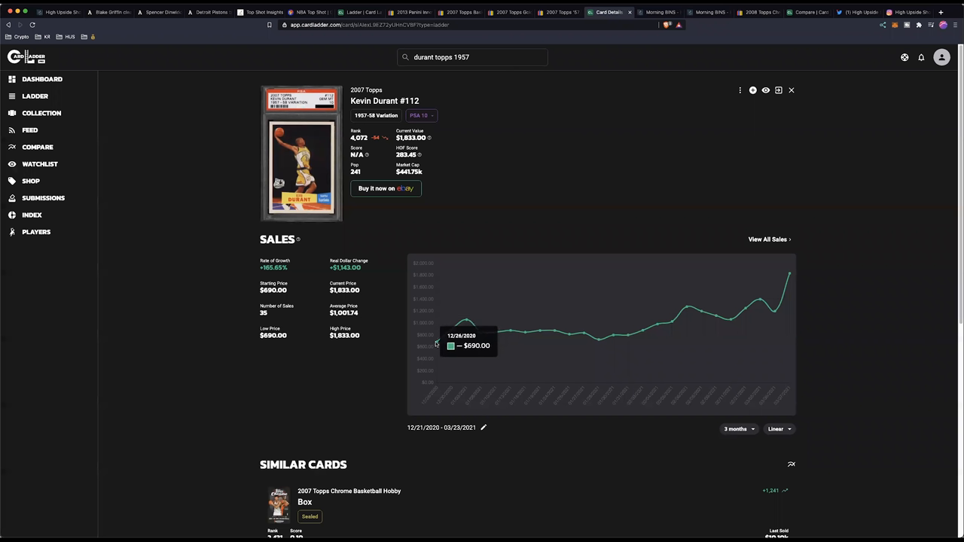
mouse_move(587, 337)
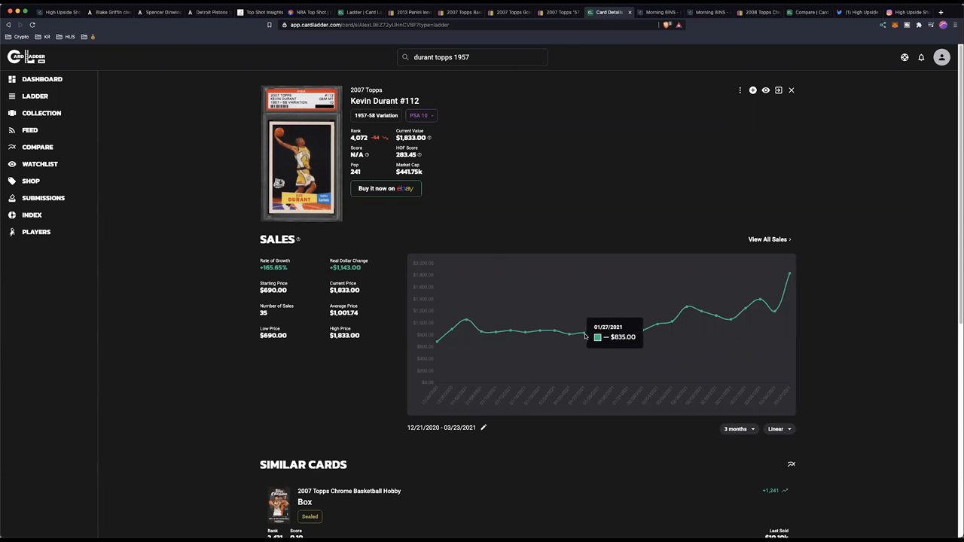
mouse_move(380, 284)
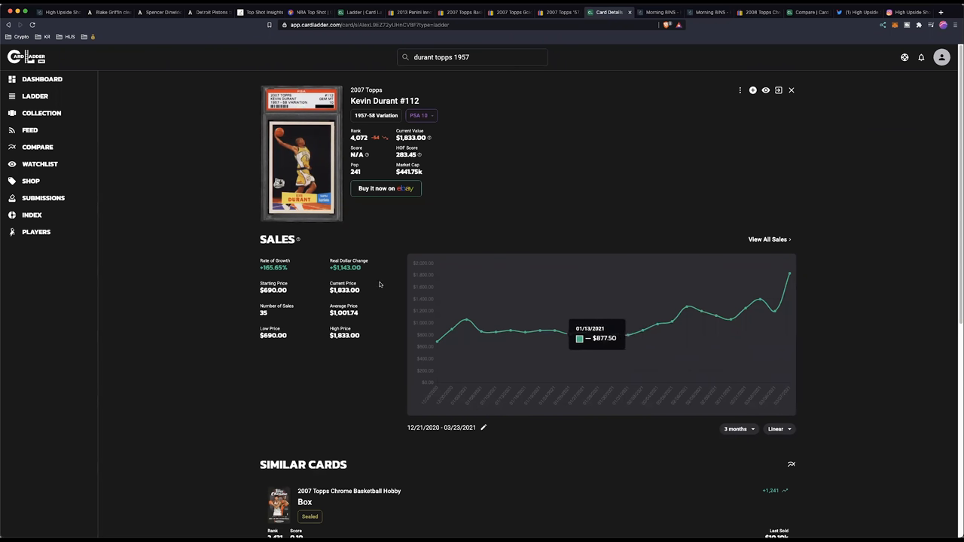
mouse_move(671, 320)
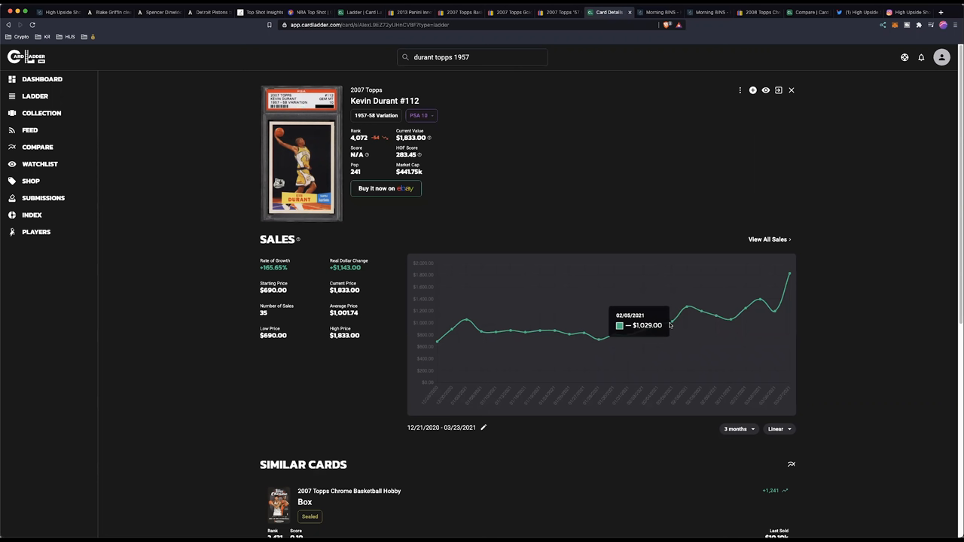
mouse_move(453, 337)
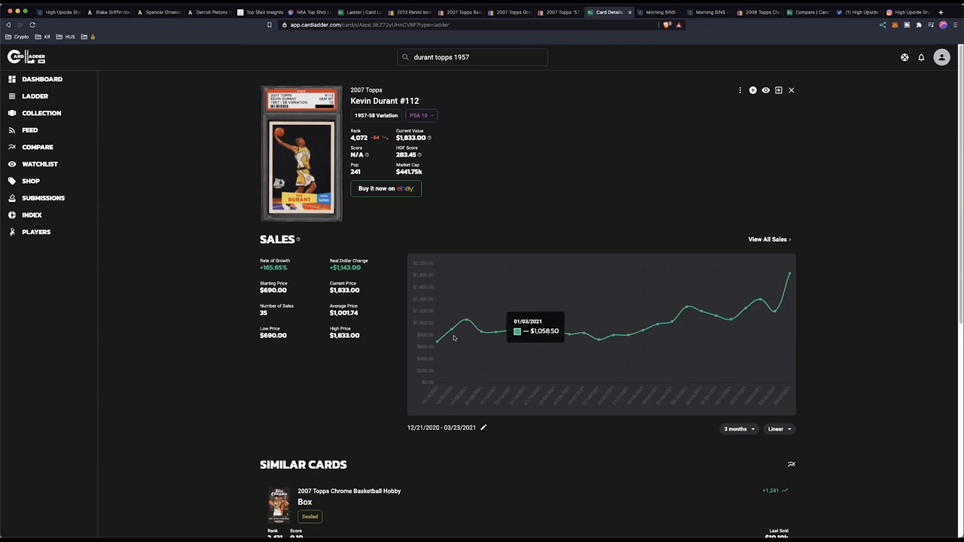
mouse_move(482, 328)
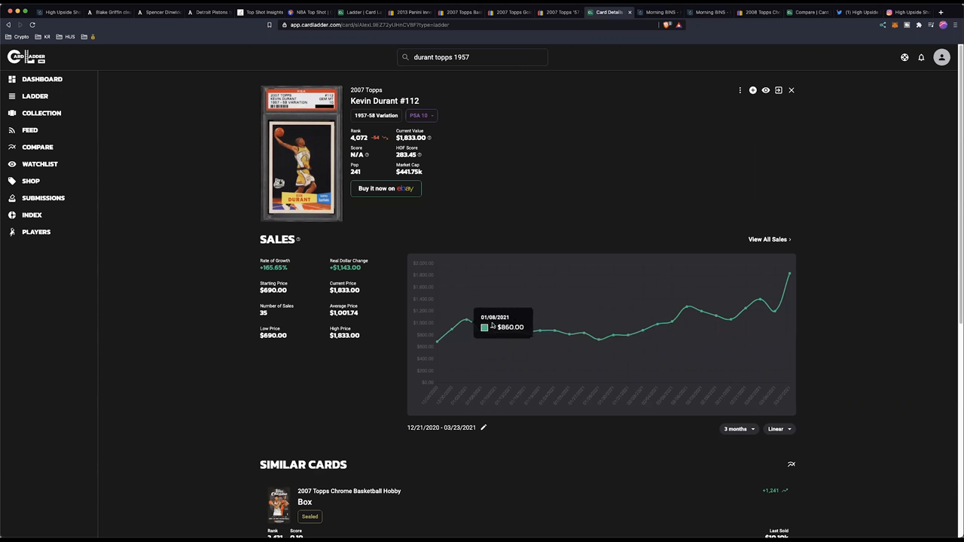
mouse_move(473, 334)
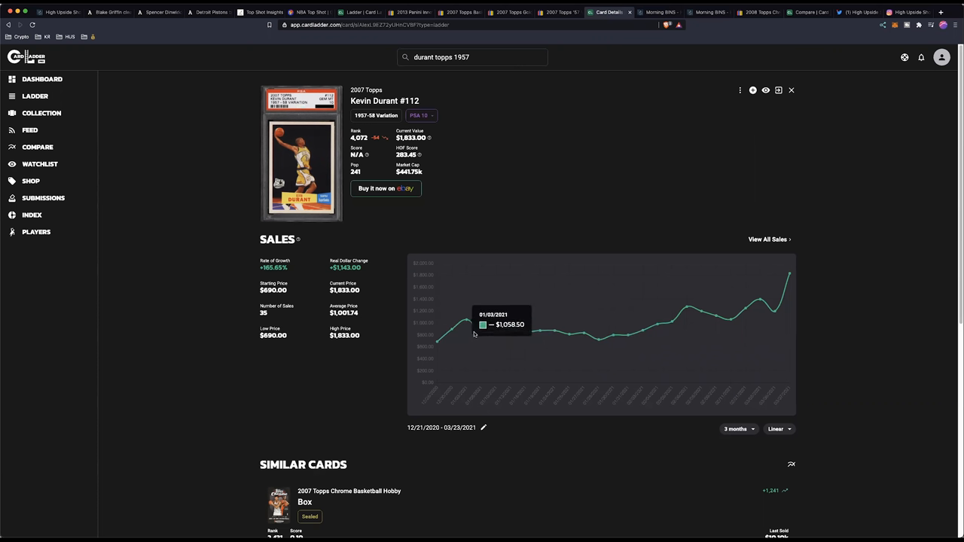
mouse_move(221, 234)
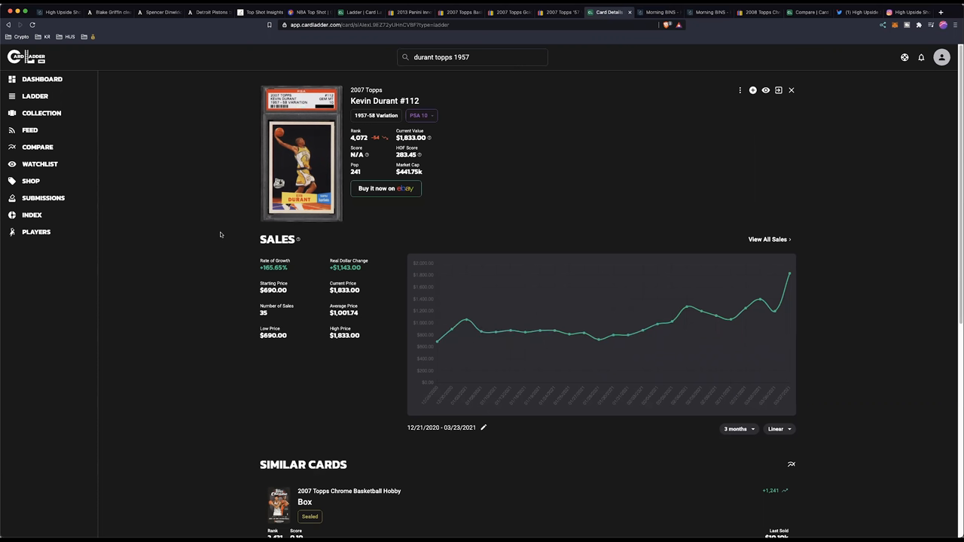
mouse_move(502, 332)
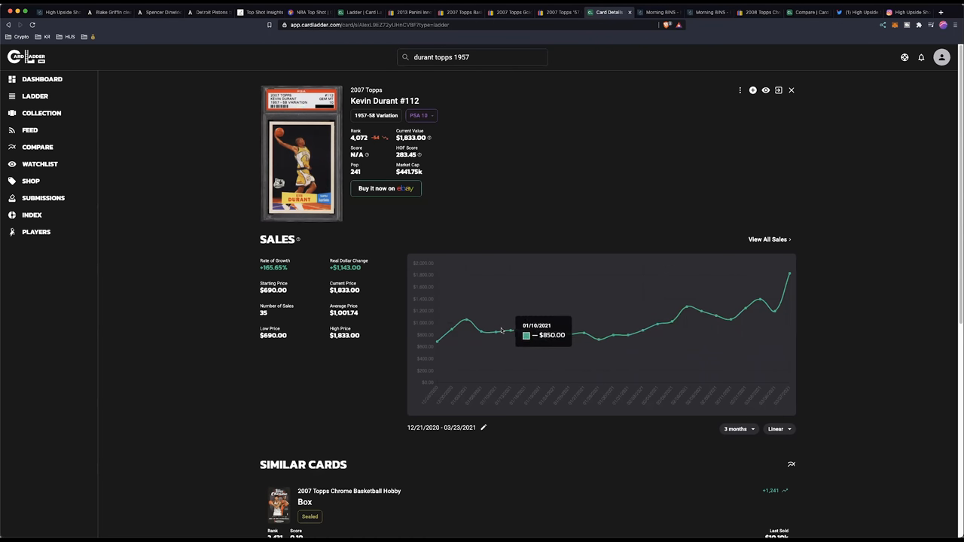
mouse_move(614, 335)
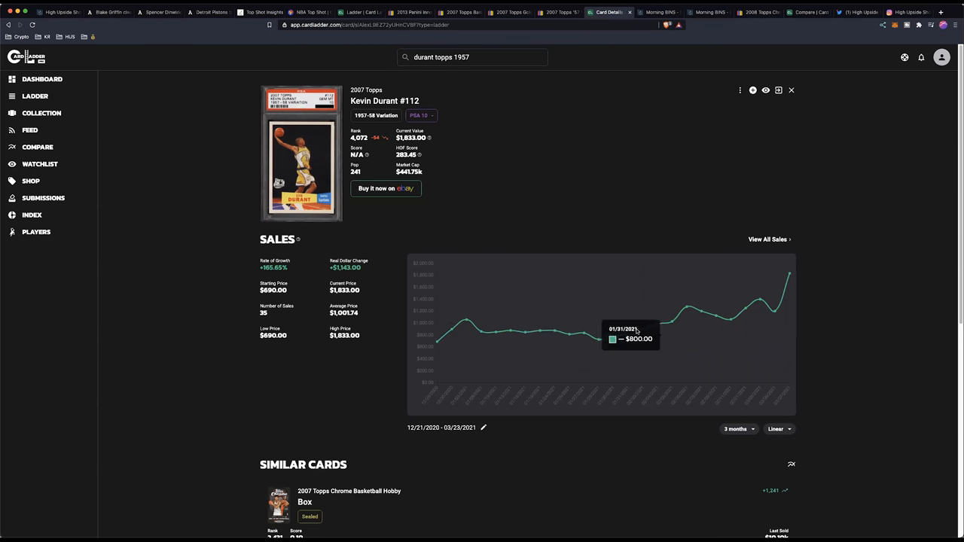
mouse_move(657, 328)
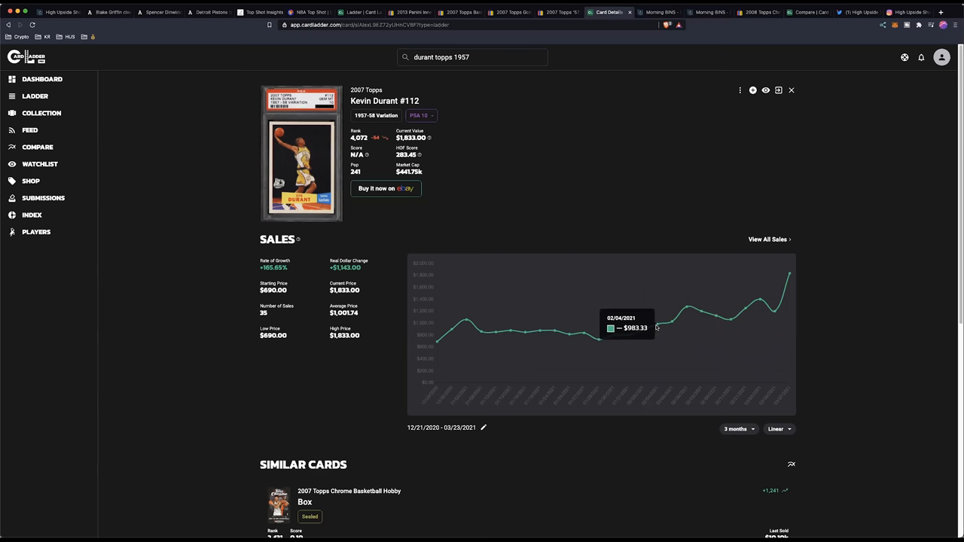
mouse_move(734, 320)
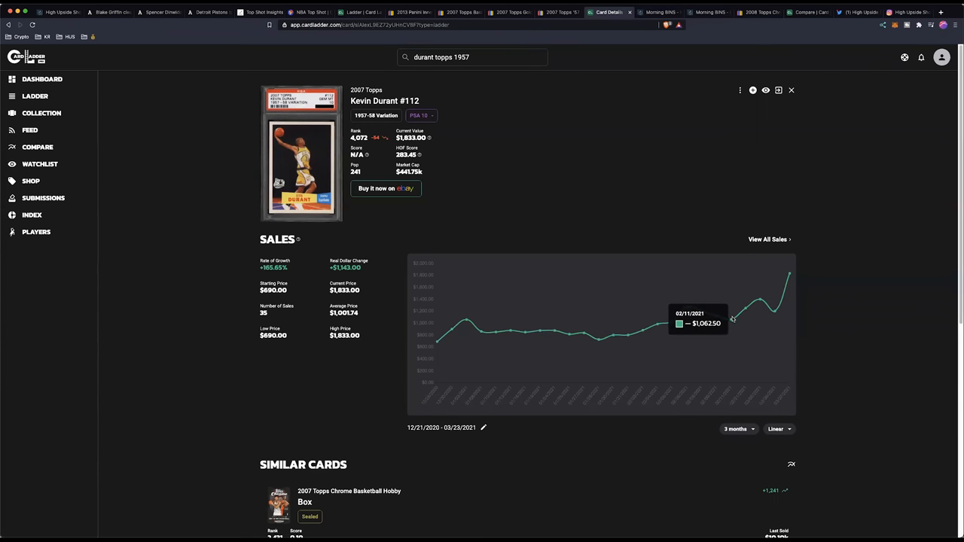
mouse_move(776, 312)
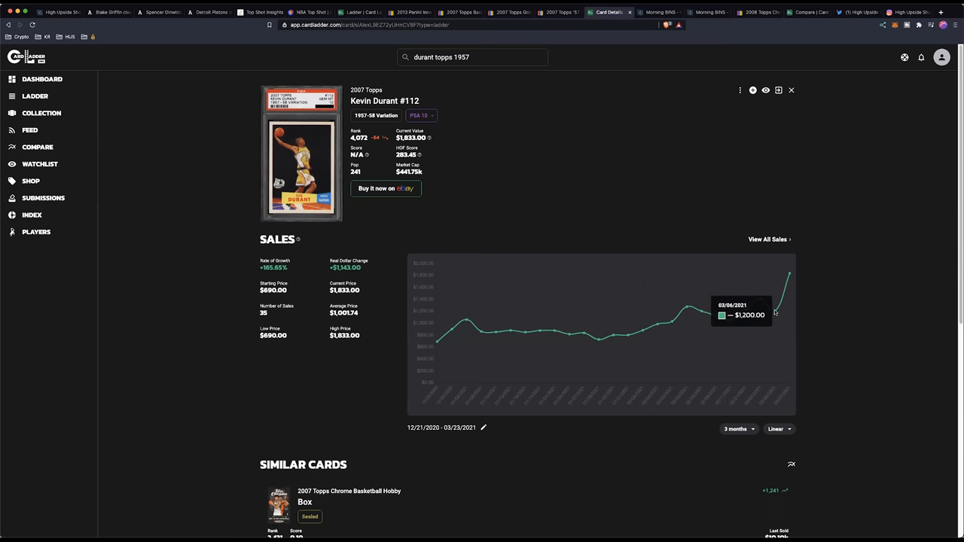
mouse_move(176, 251)
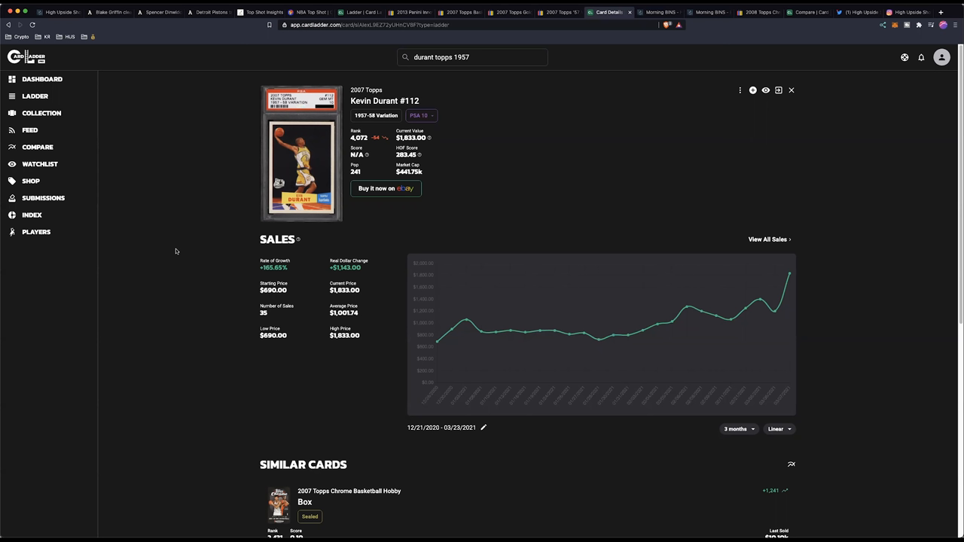
Step: Review the Morning BINS post recommending the Durant 1957 Topps PSA 10 at $900
left_click(659, 12)
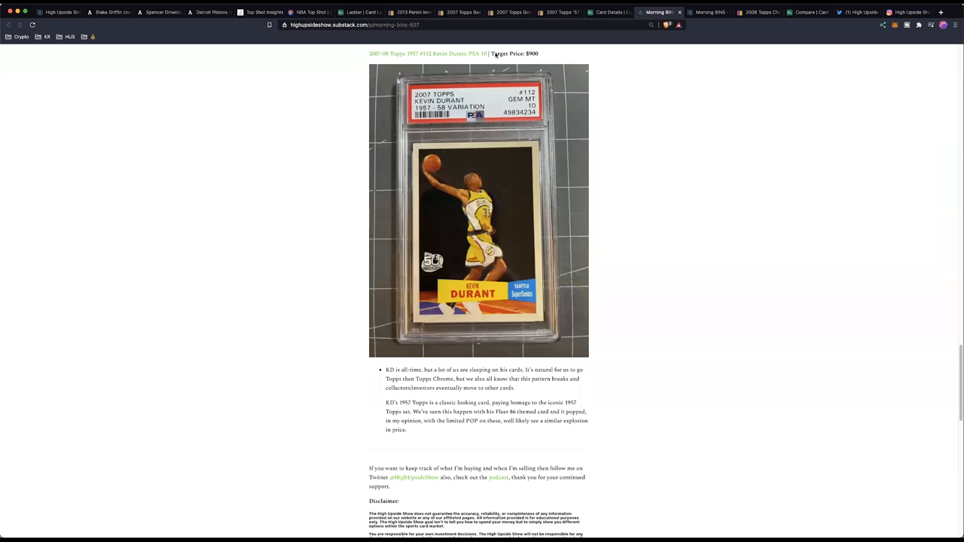
mouse_move(230, 160)
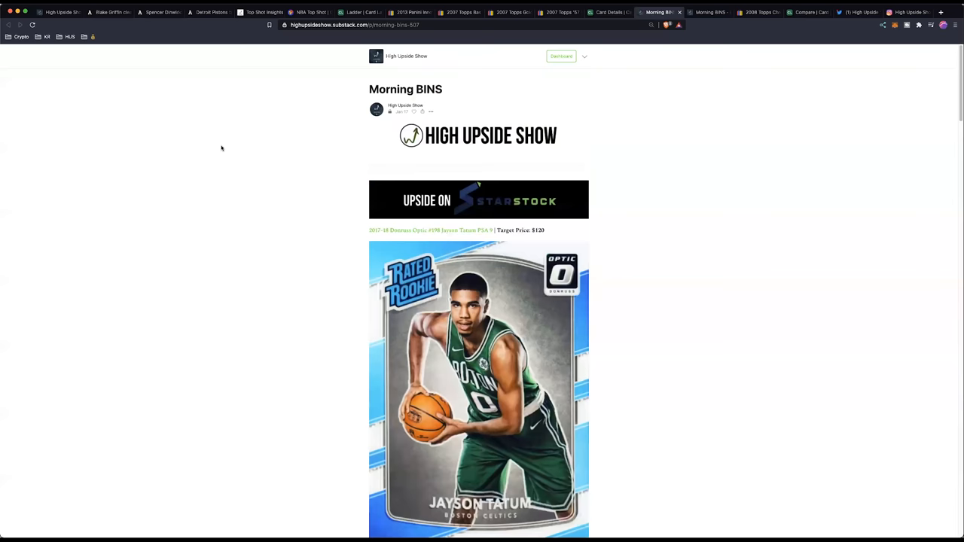
scroll("down", 3)
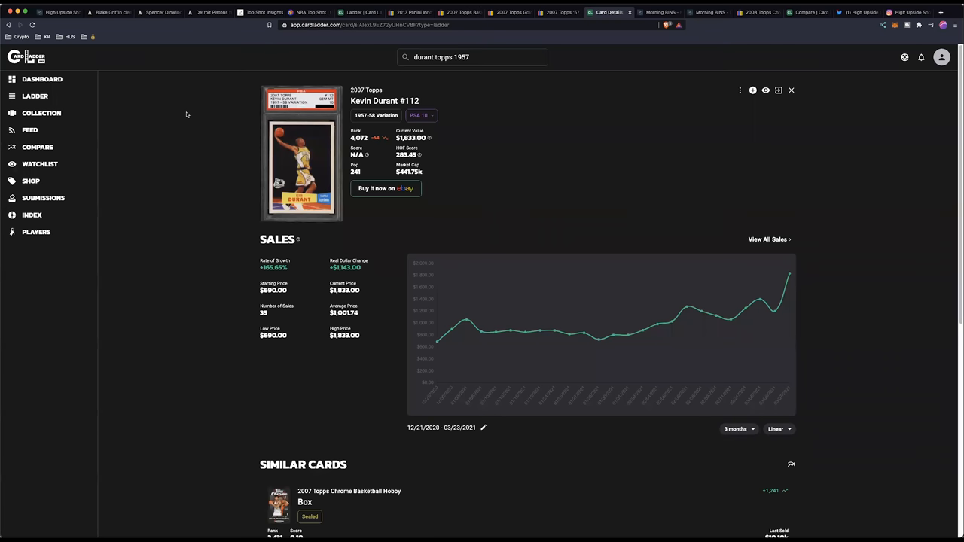
mouse_move(792, 302)
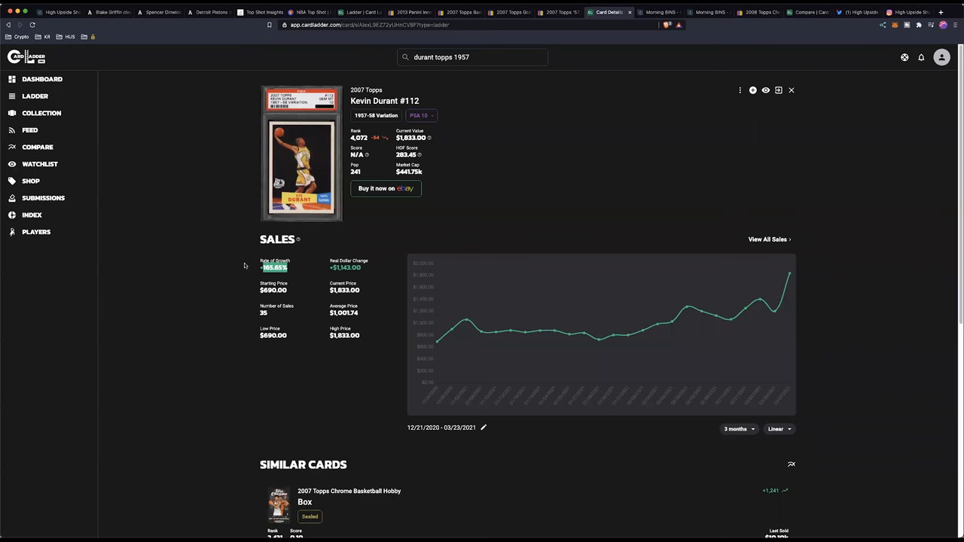
mouse_move(231, 252)
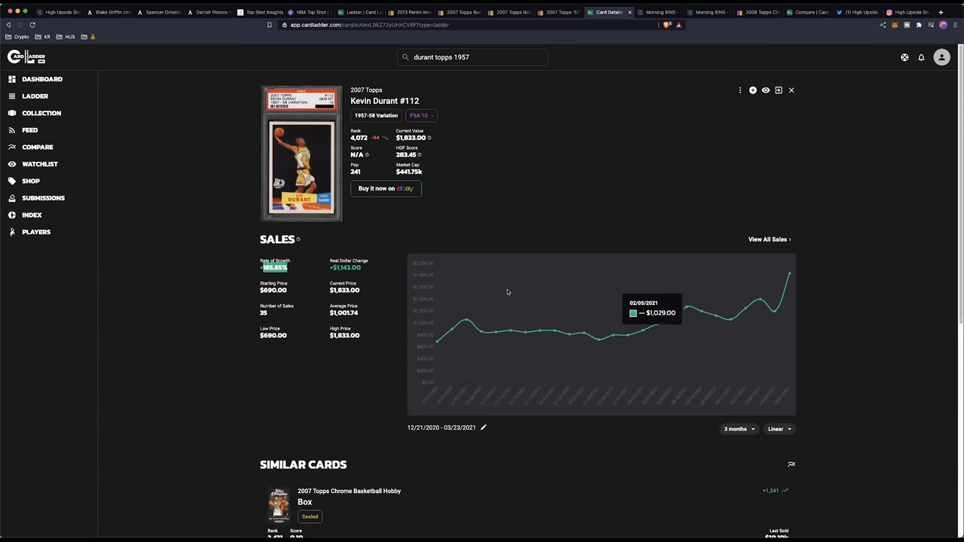
mouse_move(203, 255)
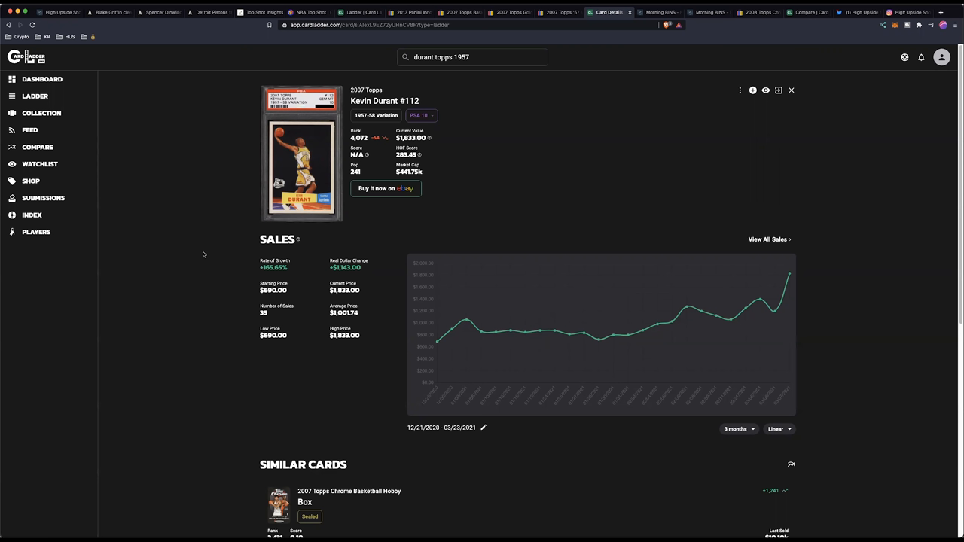
mouse_move(159, 312)
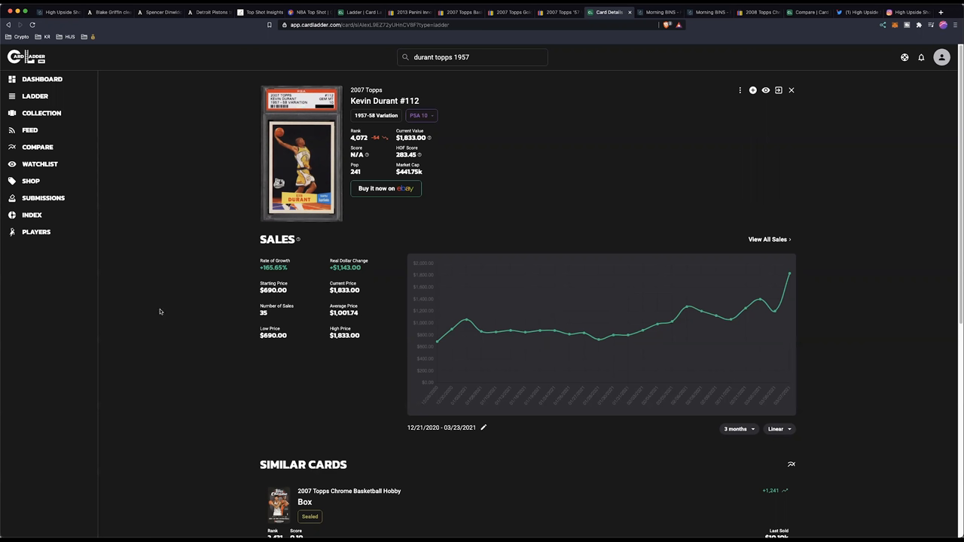
mouse_move(197, 219)
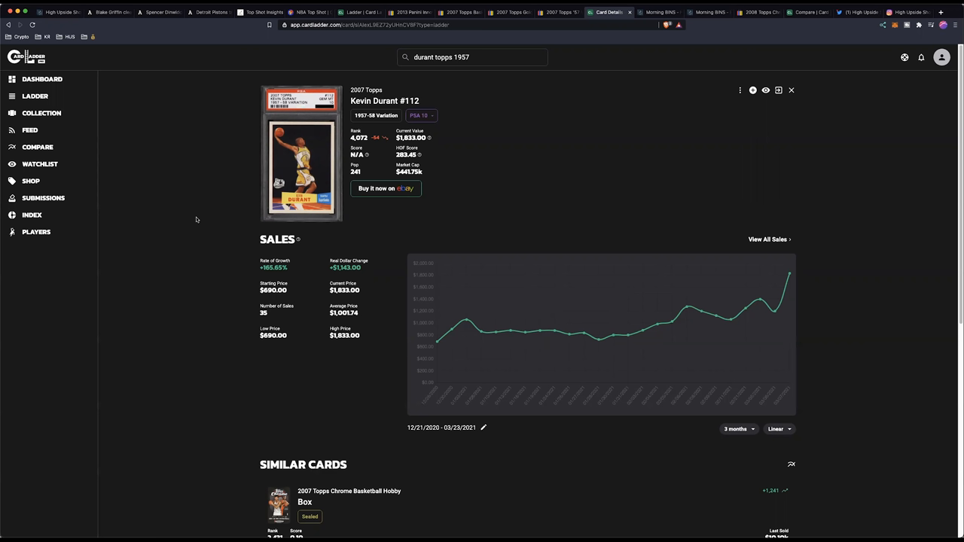
mouse_move(392, 120)
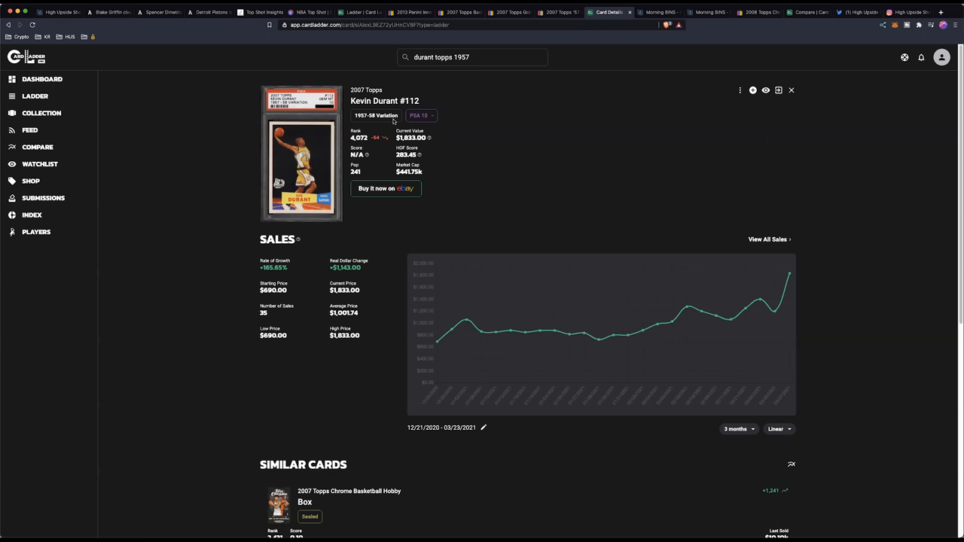
mouse_move(509, 93)
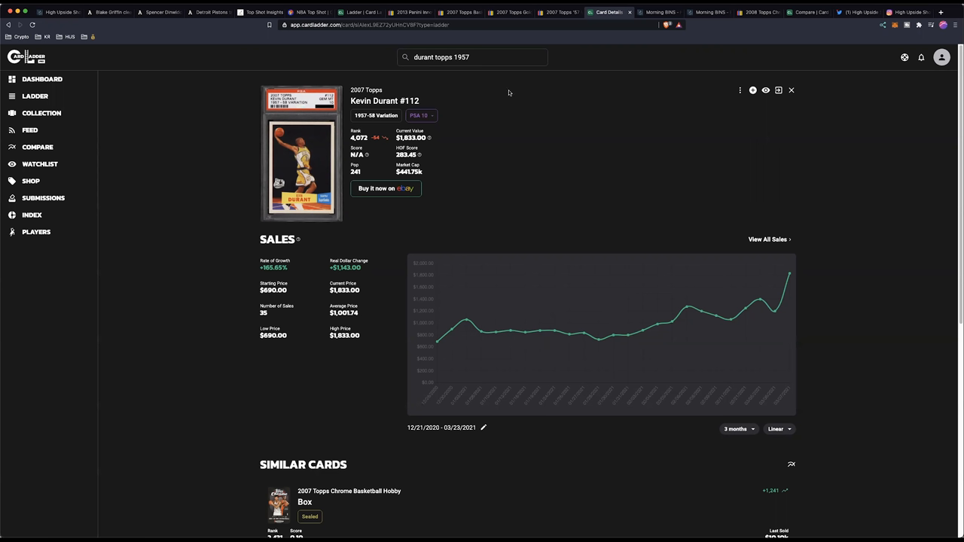
left_click(657, 12)
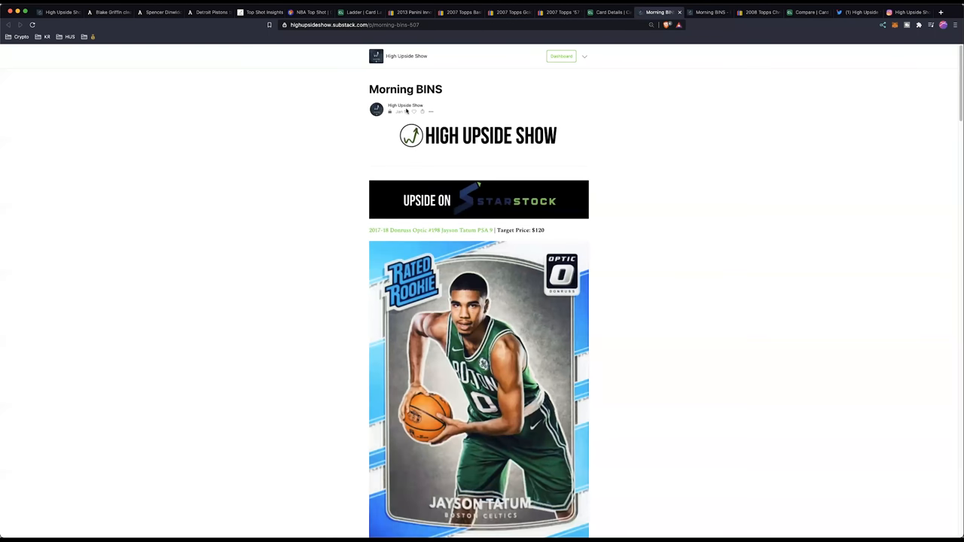
scroll("down", 3)
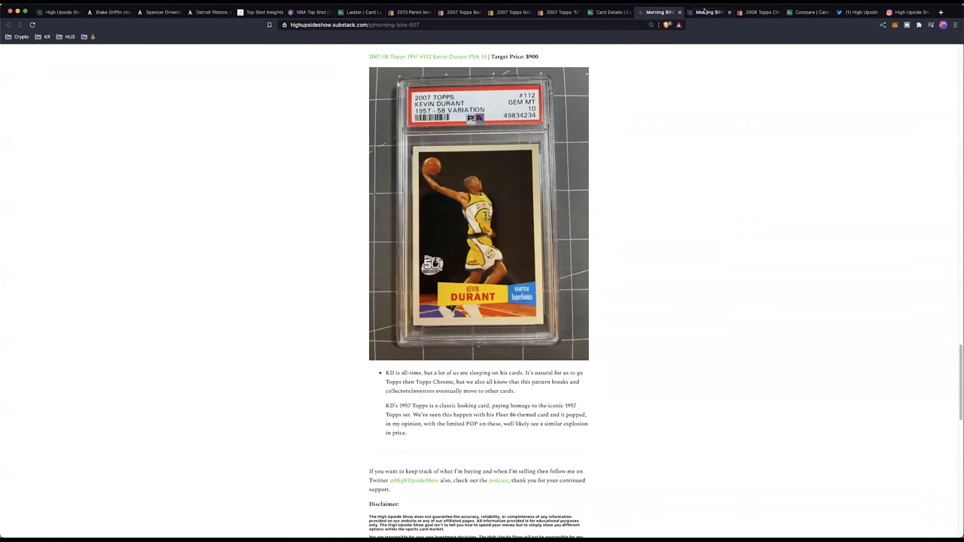
left_click(709, 12)
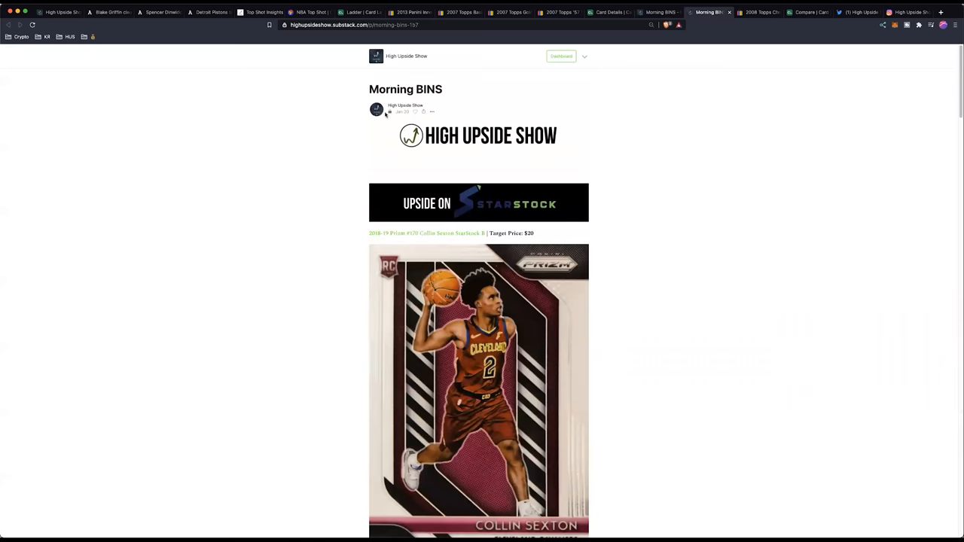
scroll("down", 3)
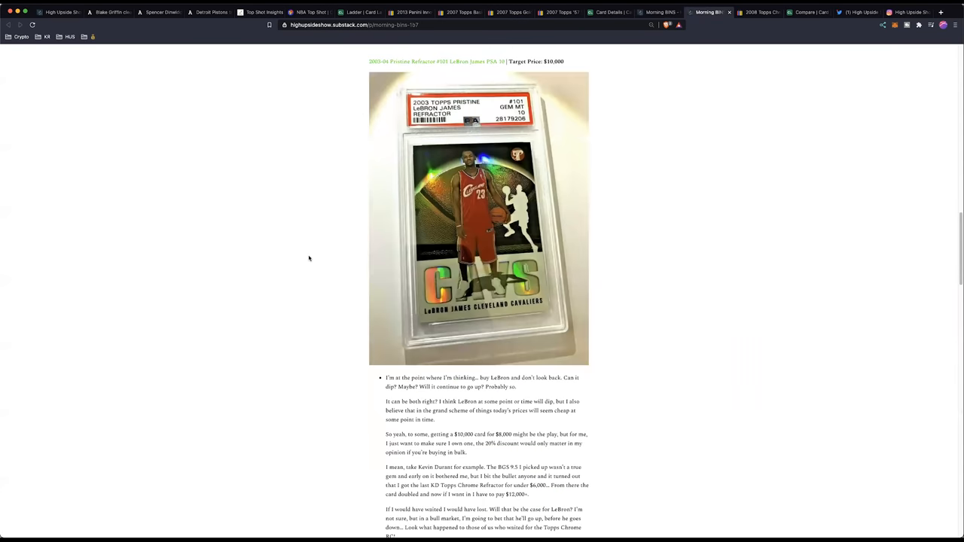
scroll("down", 3)
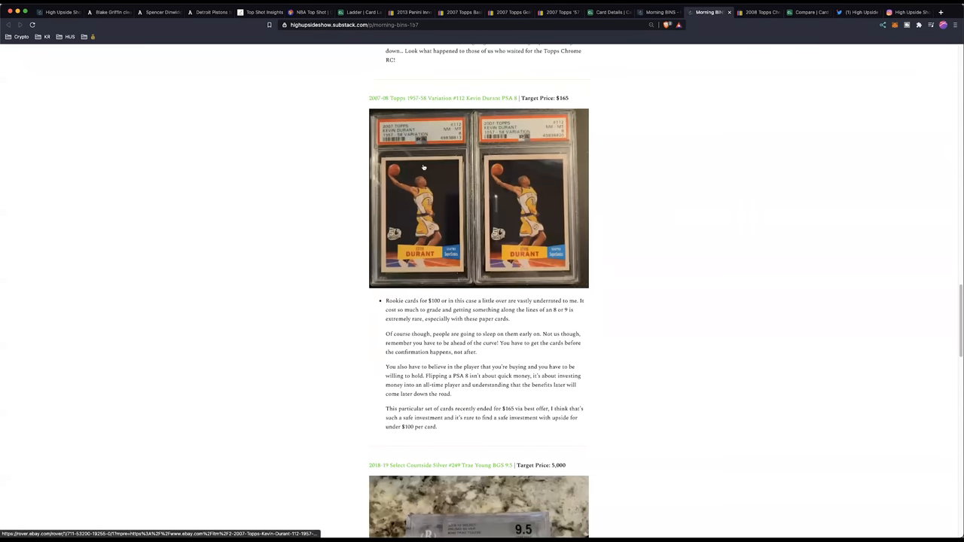
mouse_move(407, 99)
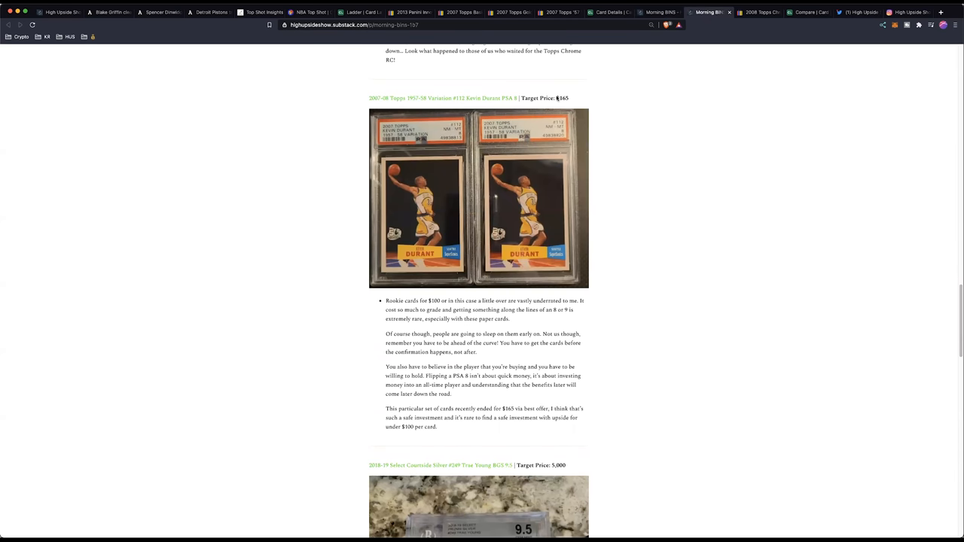
mouse_move(304, 136)
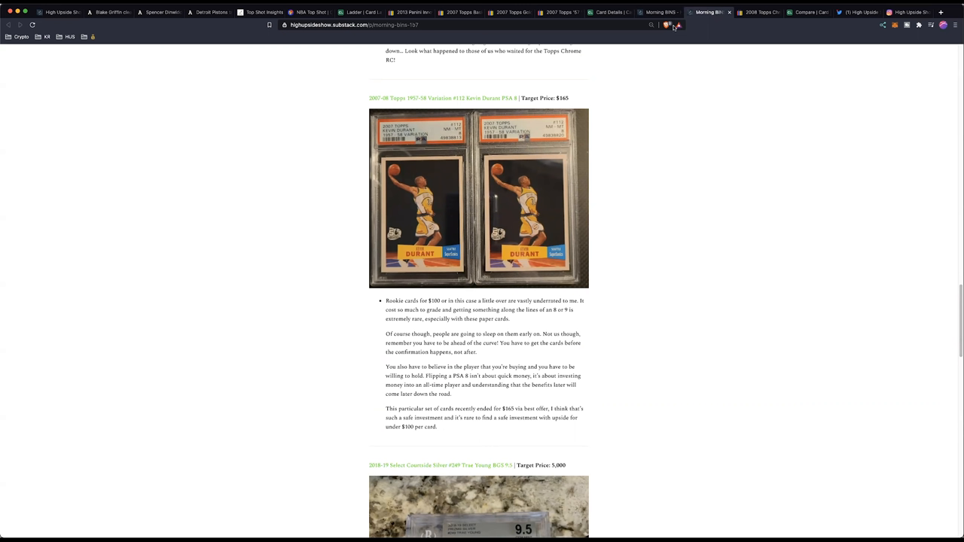
mouse_move(675, 28)
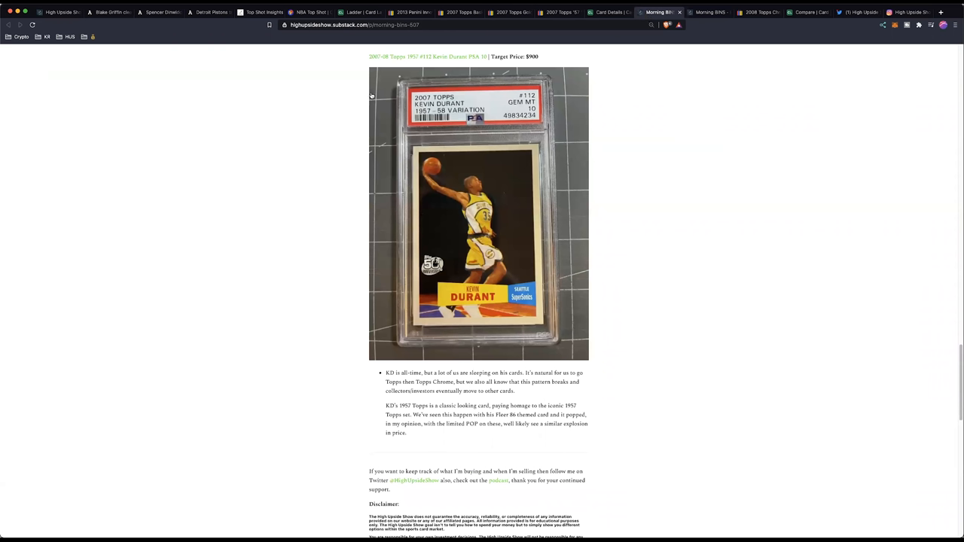
mouse_move(347, 102)
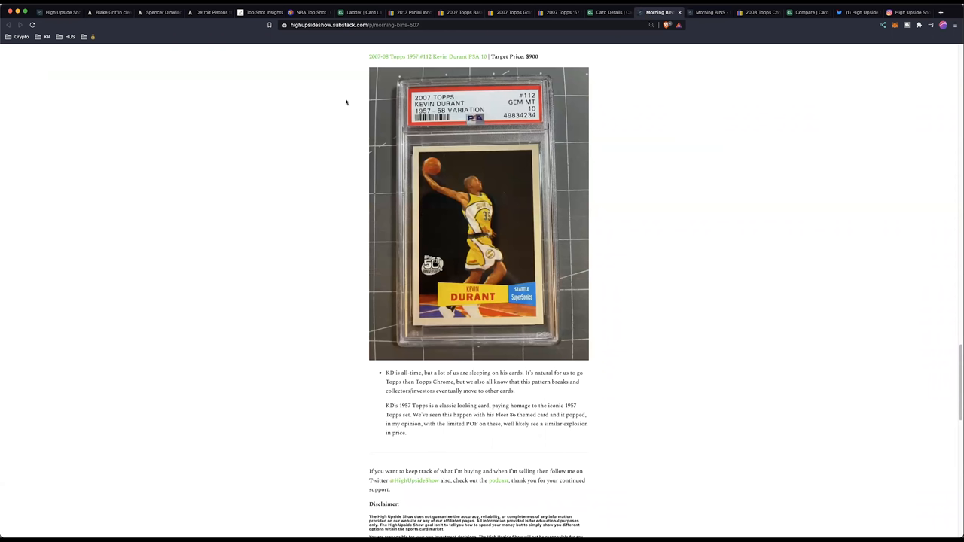
mouse_move(696, 20)
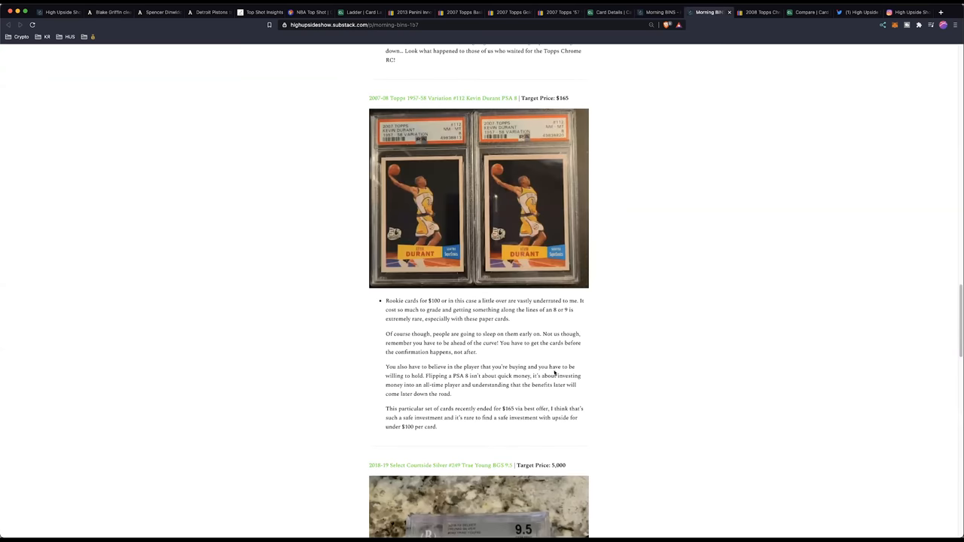
mouse_move(405, 452)
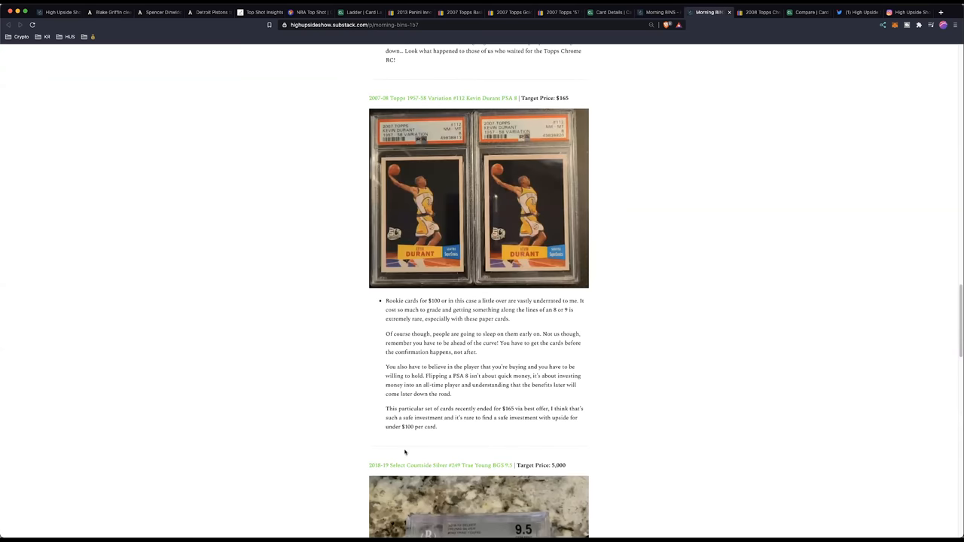
mouse_move(616, 452)
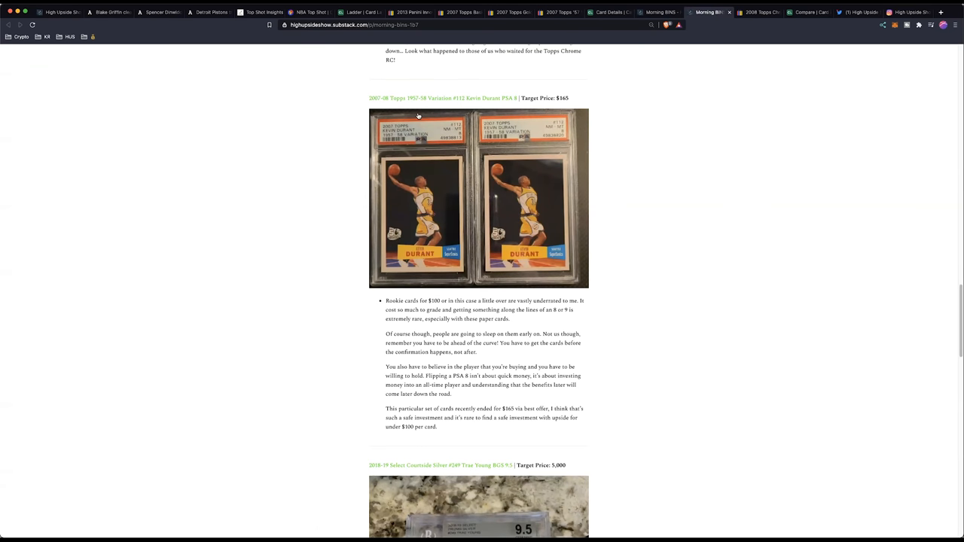
mouse_move(338, 113)
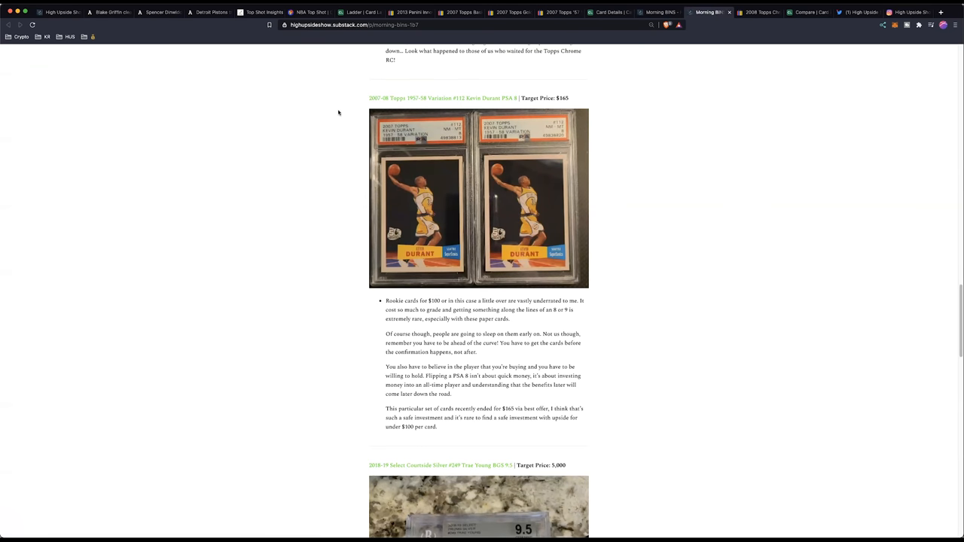
mouse_move(599, 394)
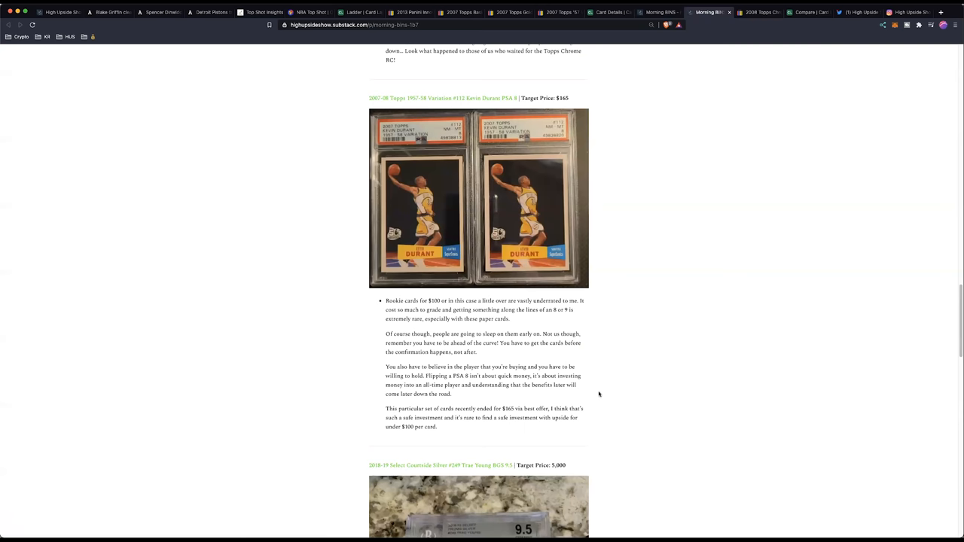
mouse_move(301, 219)
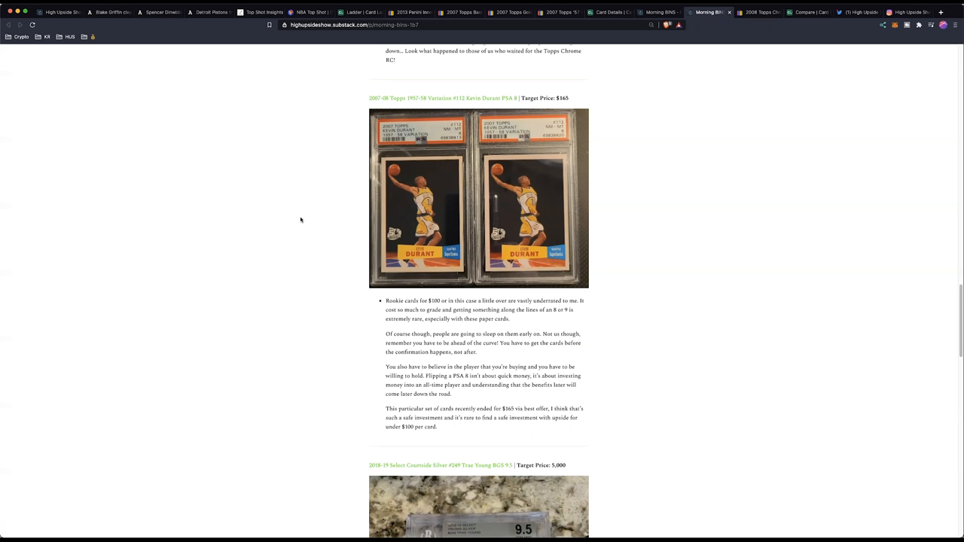
mouse_move(300, 219)
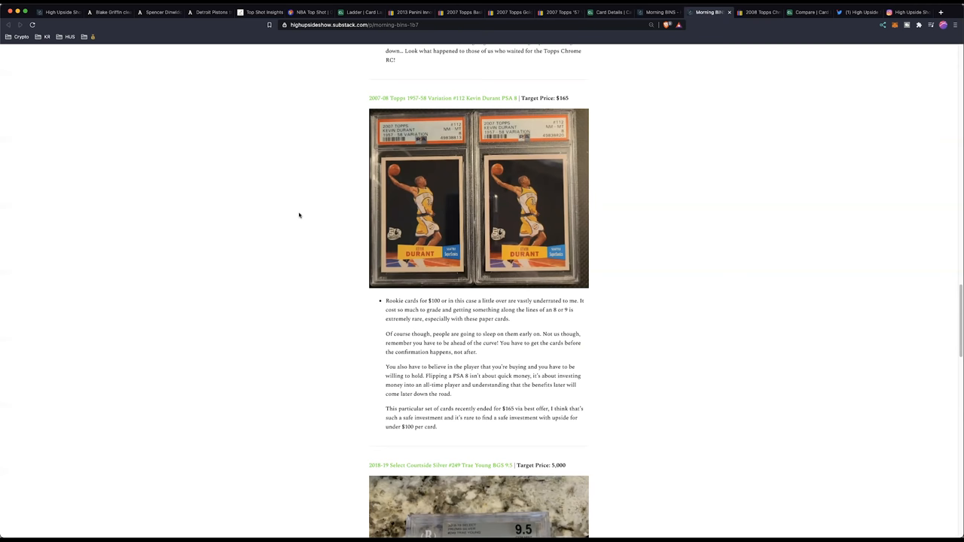
mouse_move(499, 99)
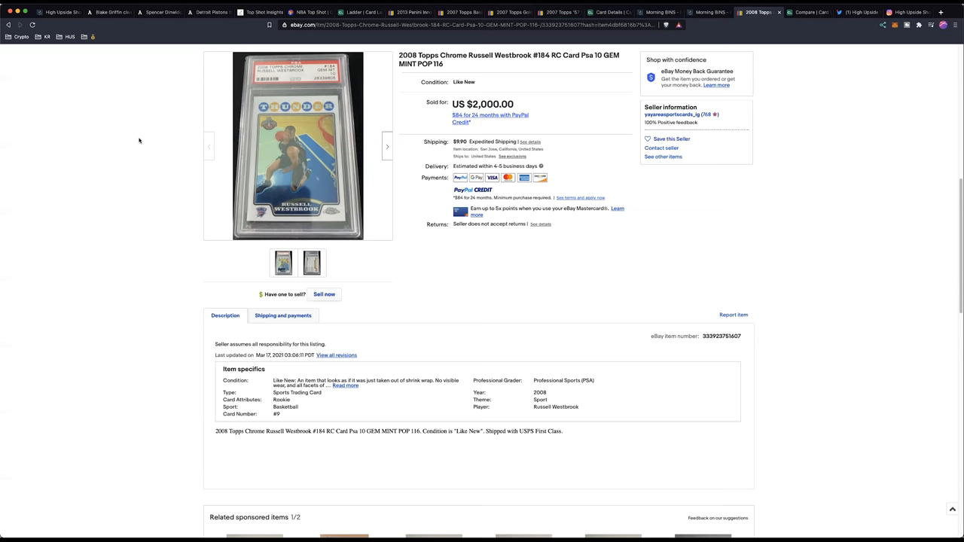
mouse_move(789, 38)
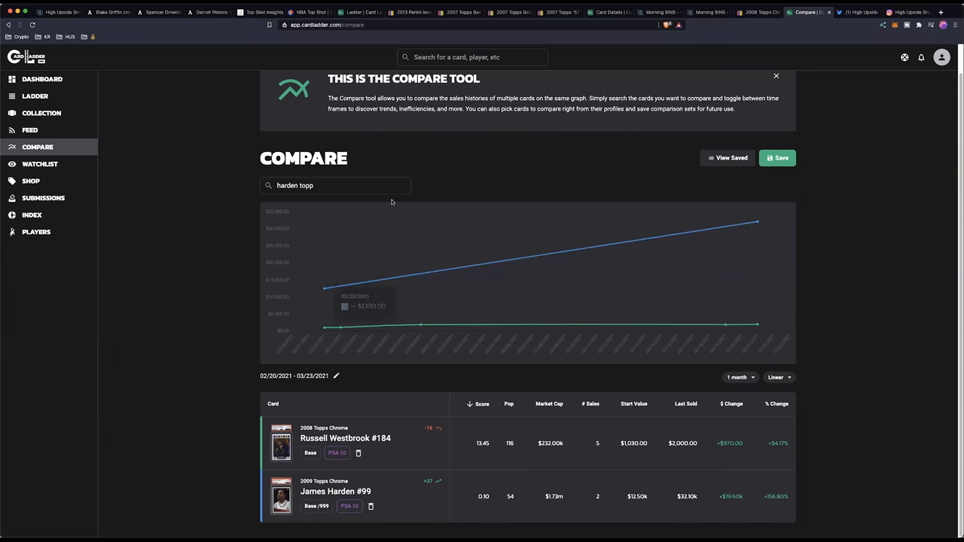
Step: Search Card Ladder's Compare page for 'kevin durant topps chrome'
type("kevin d")
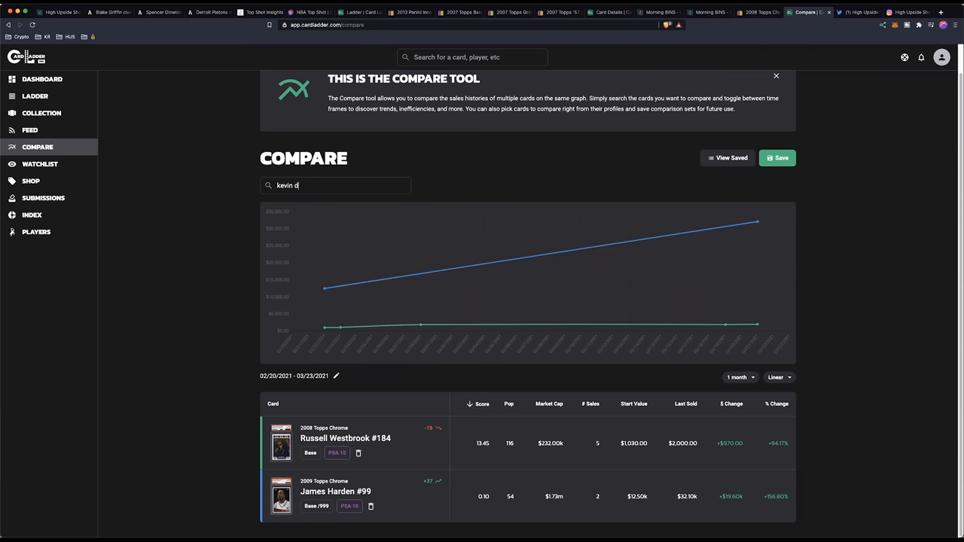
type("kevin durant topps chrome")
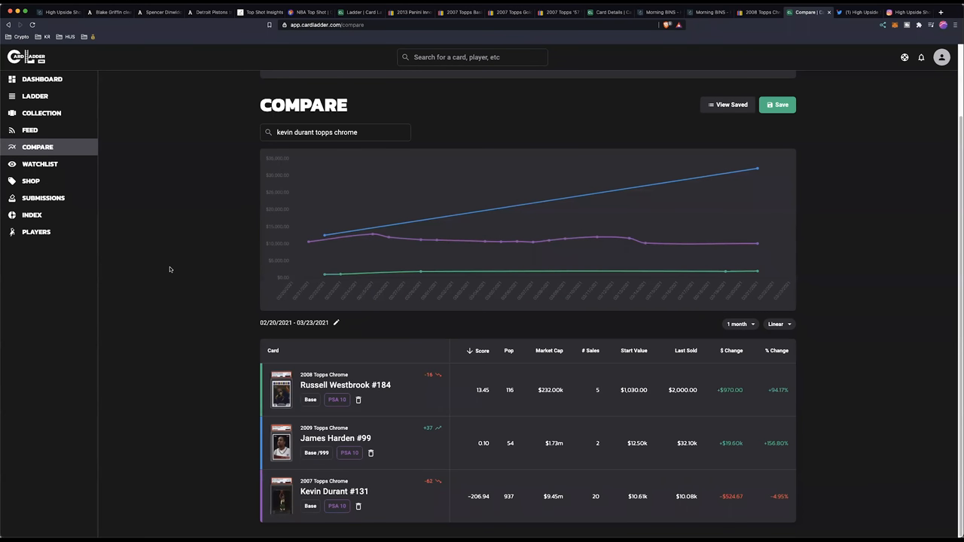
mouse_move(239, 420)
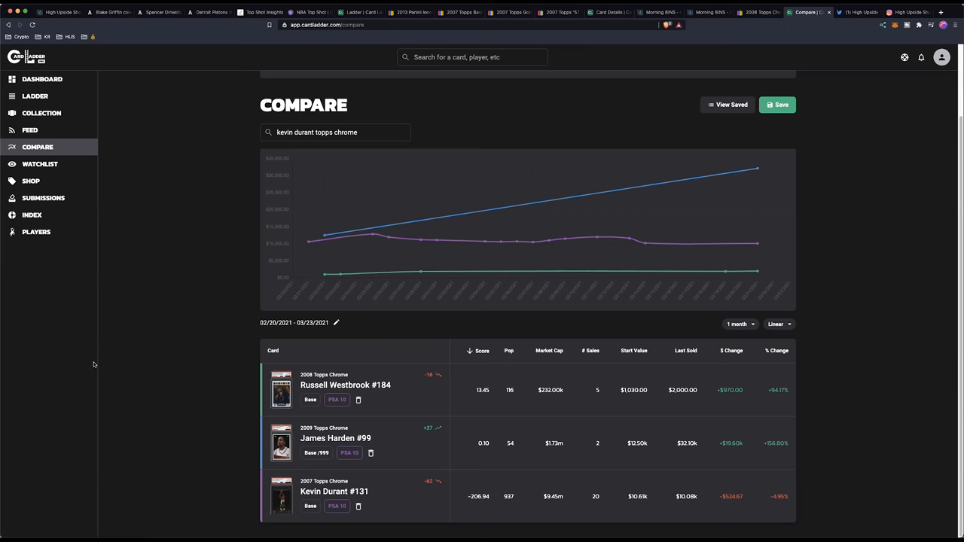
mouse_move(247, 457)
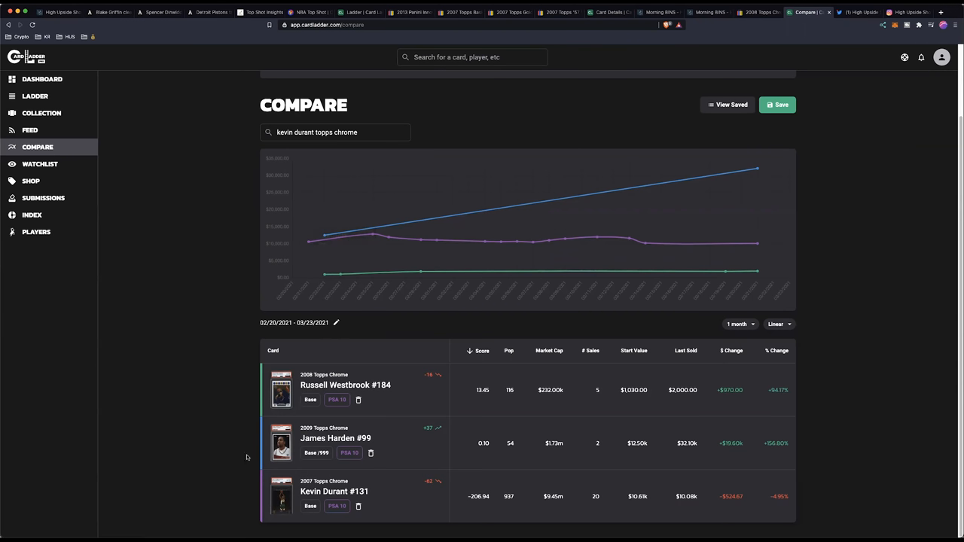
mouse_move(563, 306)
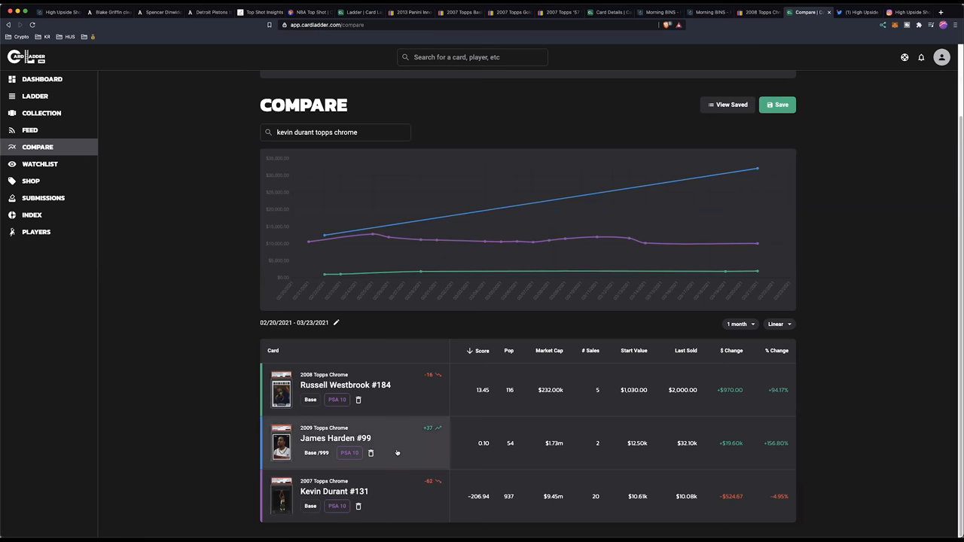
mouse_move(718, 406)
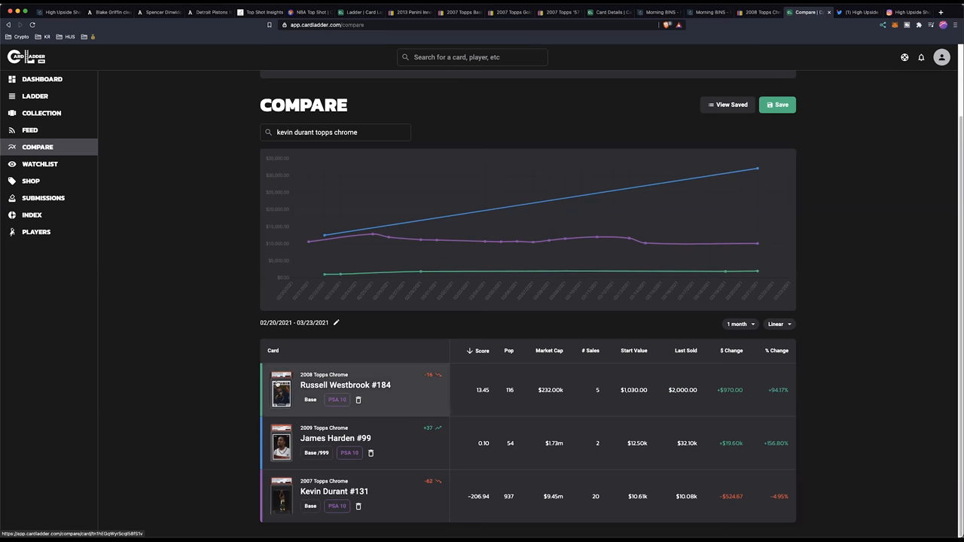
mouse_move(583, 380)
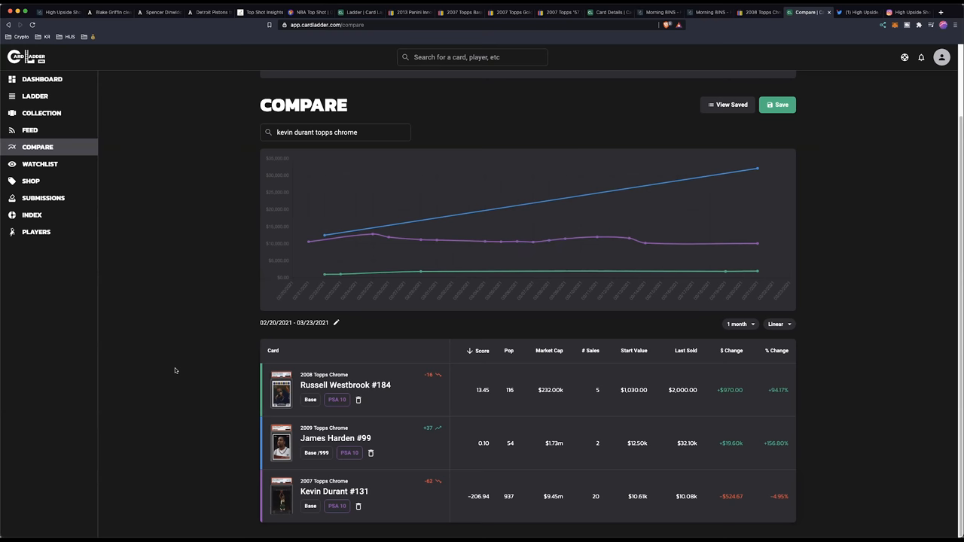
mouse_move(281, 390)
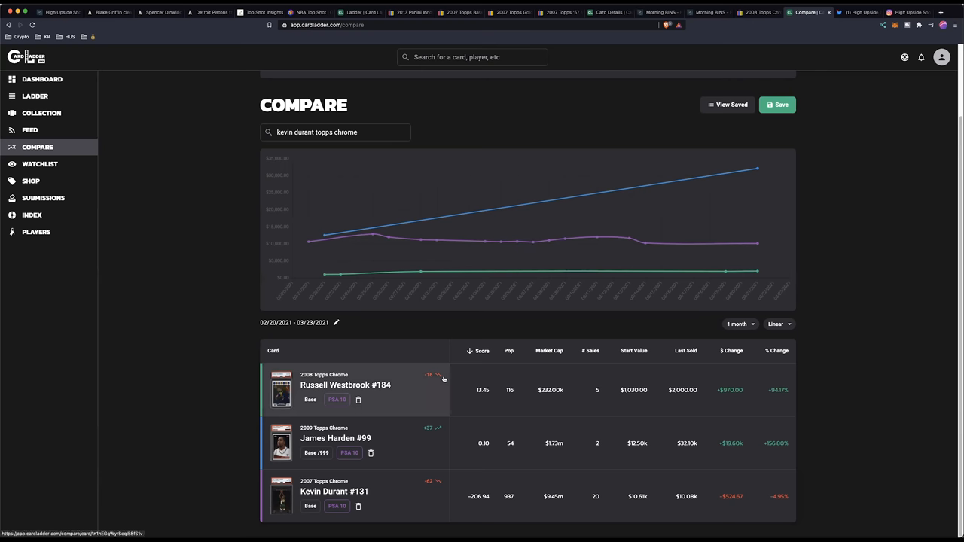
mouse_move(205, 346)
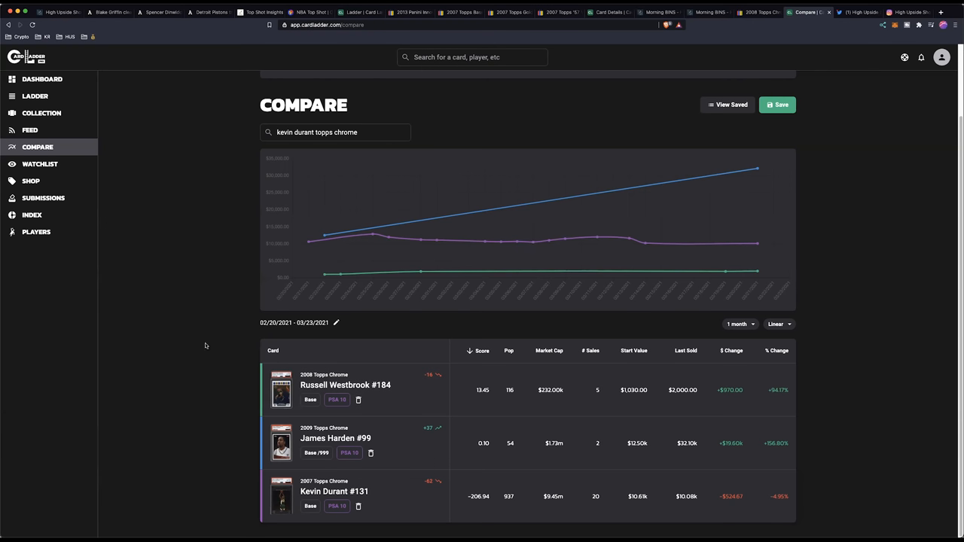
mouse_move(347, 68)
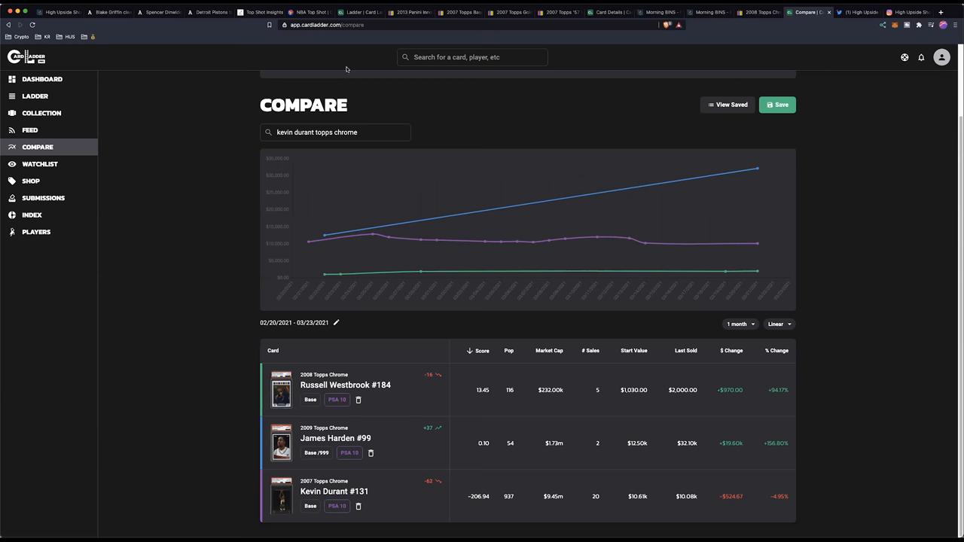
mouse_move(153, 144)
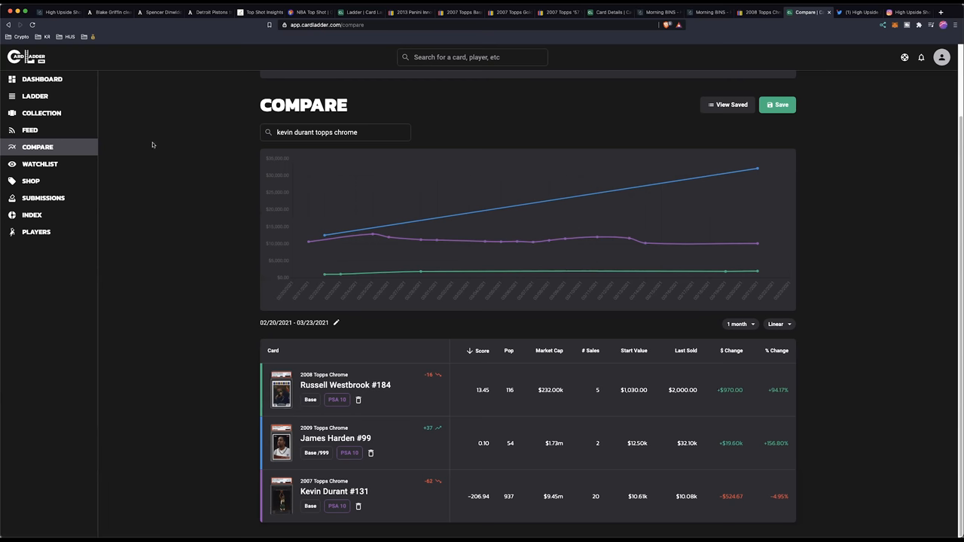
mouse_move(354, 241)
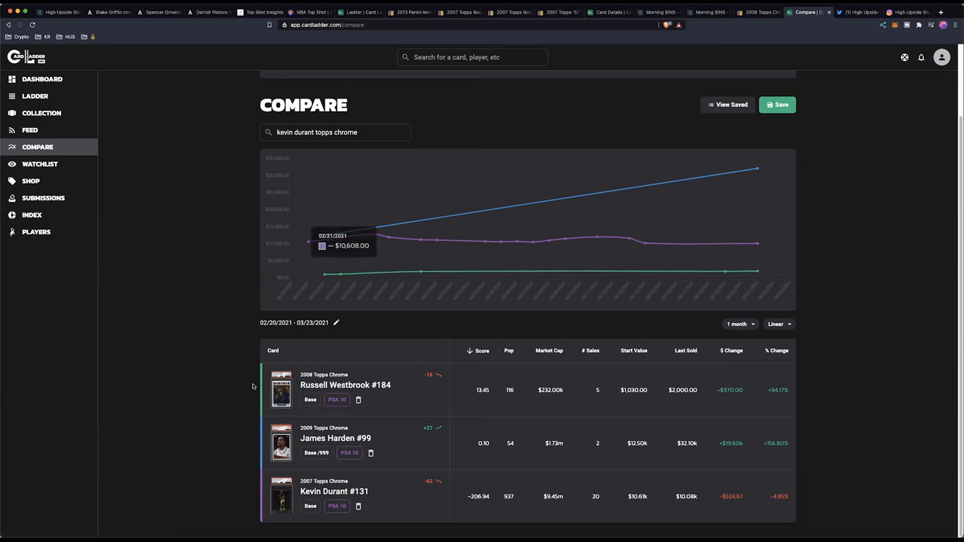
mouse_move(512, 176)
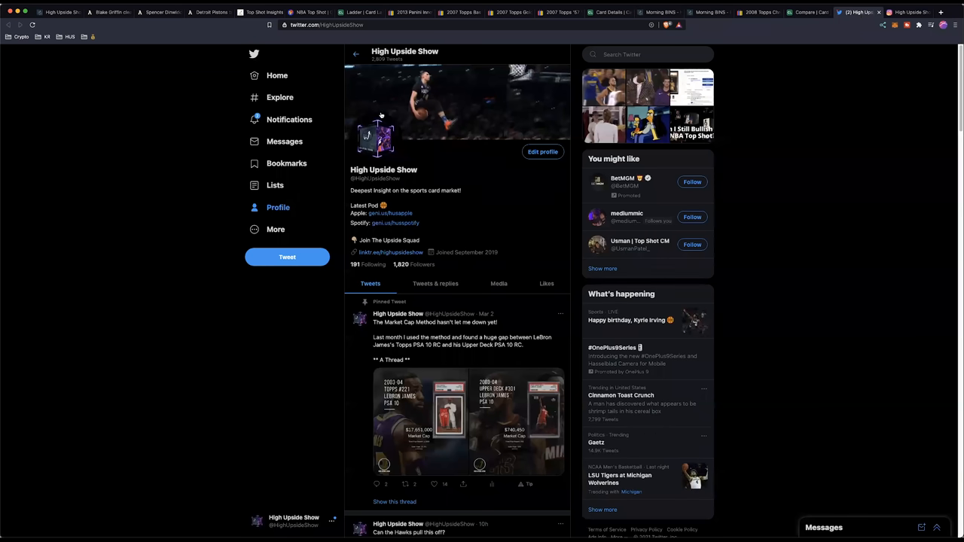
mouse_move(186, 160)
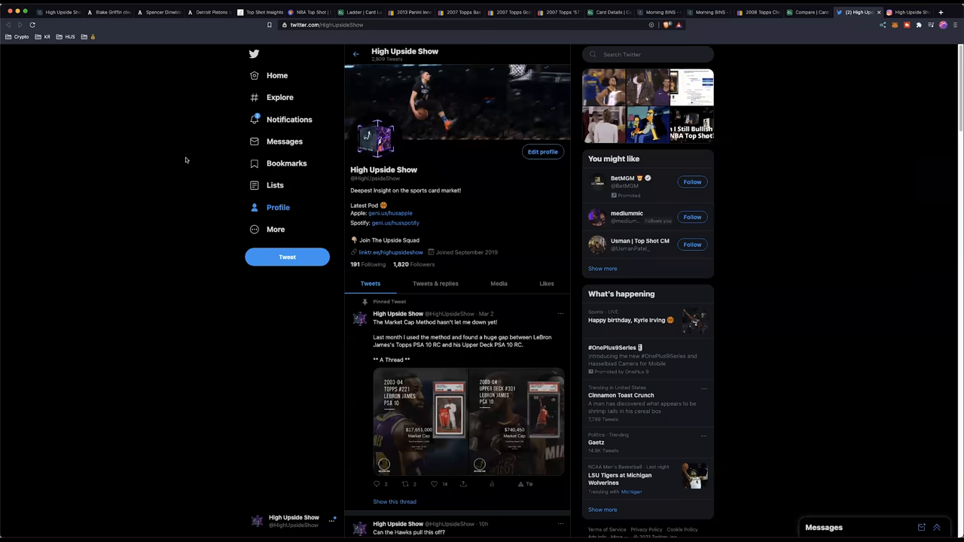
Step: Scroll High Upside Show's tweets, including the pinned Market Cap thread, then move to Instagram
scroll("down", 3)
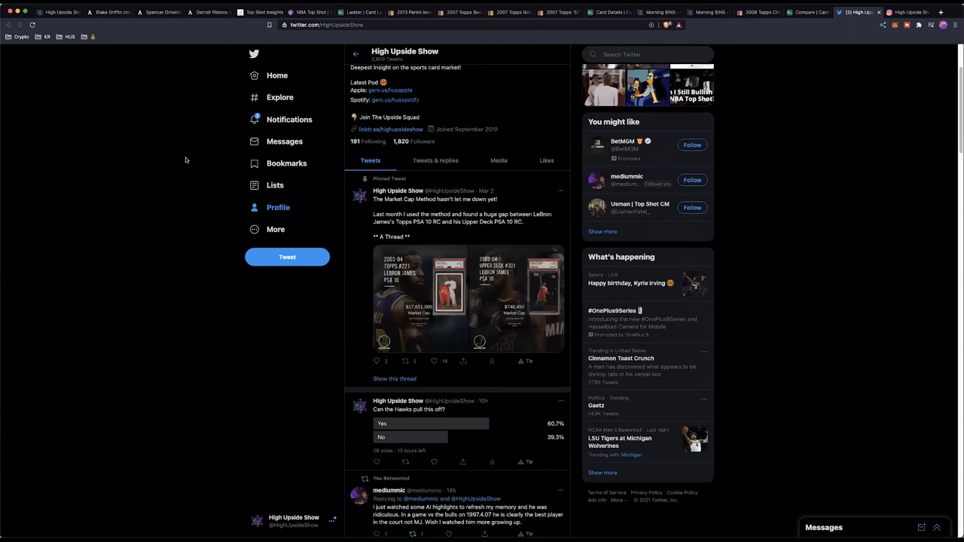
scroll("down", 3)
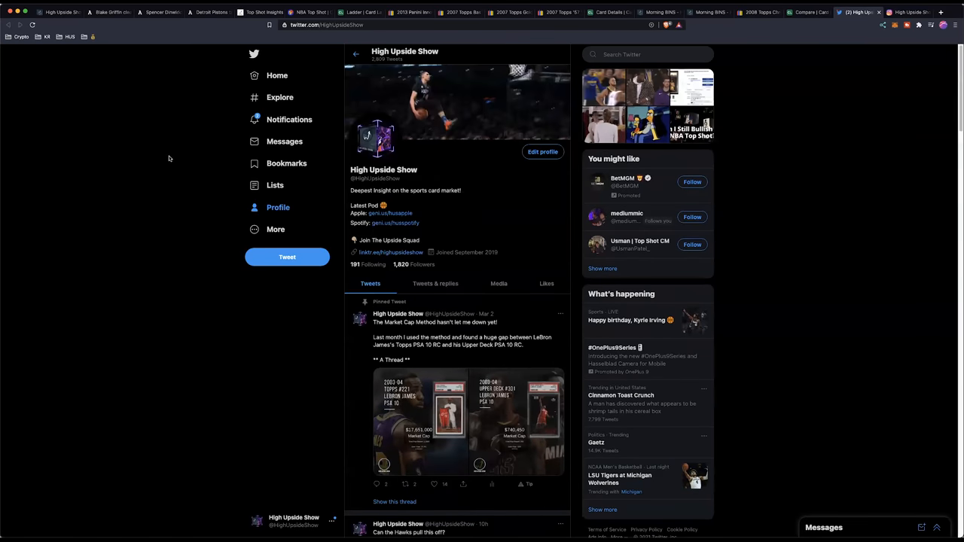
left_click(908, 12)
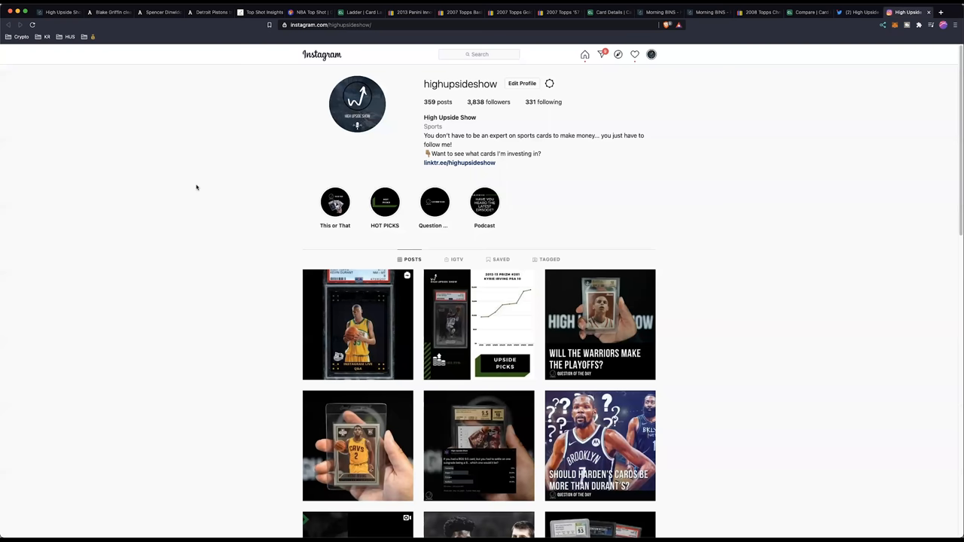
Step: Scroll through highupsideshow's Instagram post grid and back up to the bio
scroll("down", 3)
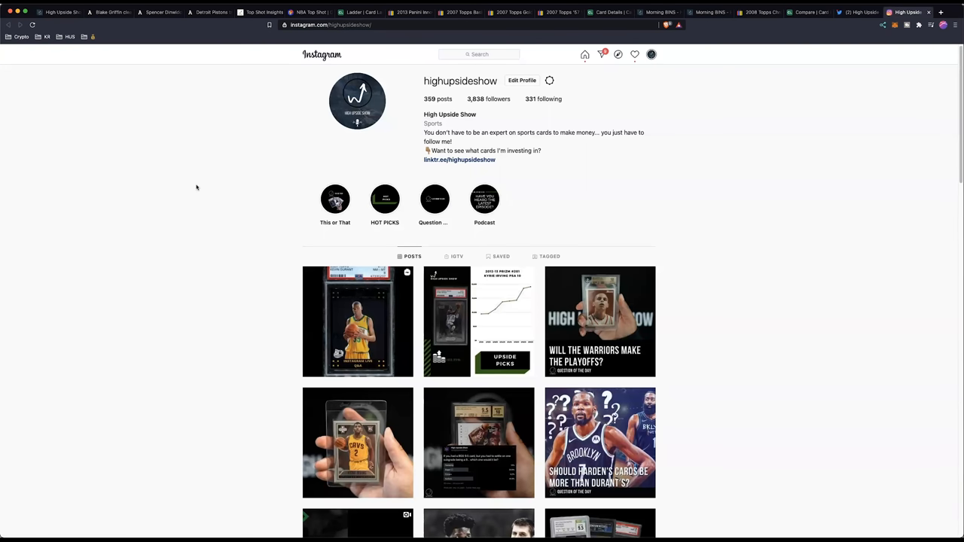
scroll("down", 3)
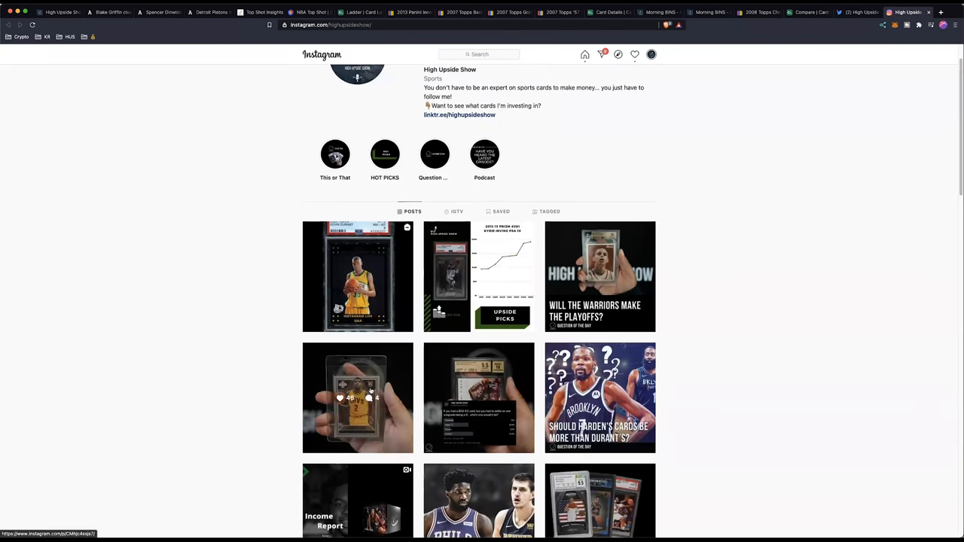
scroll("up", 3)
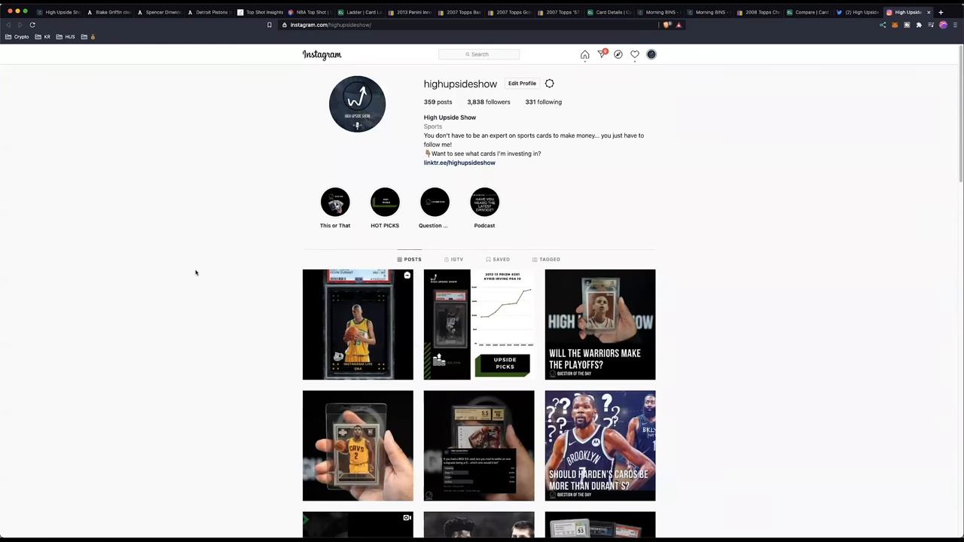